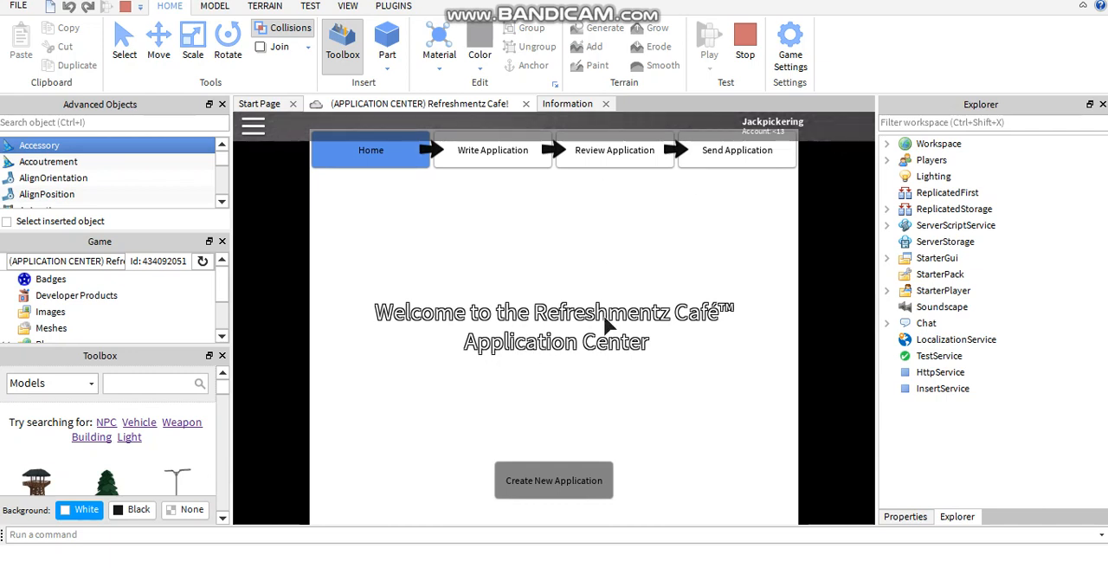
mouse_move(582, 251)
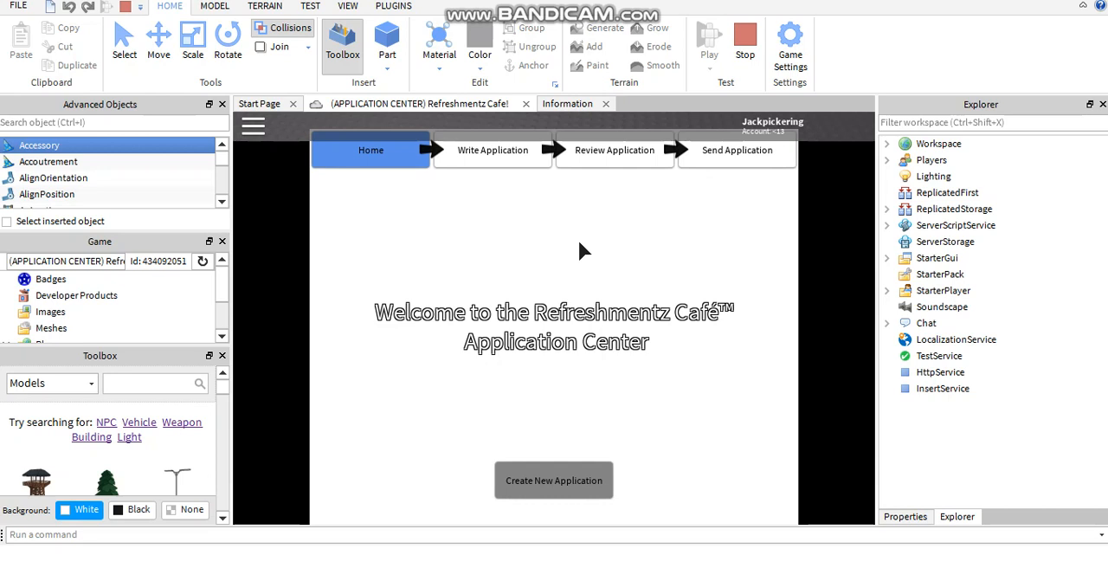
mouse_move(327, 196)
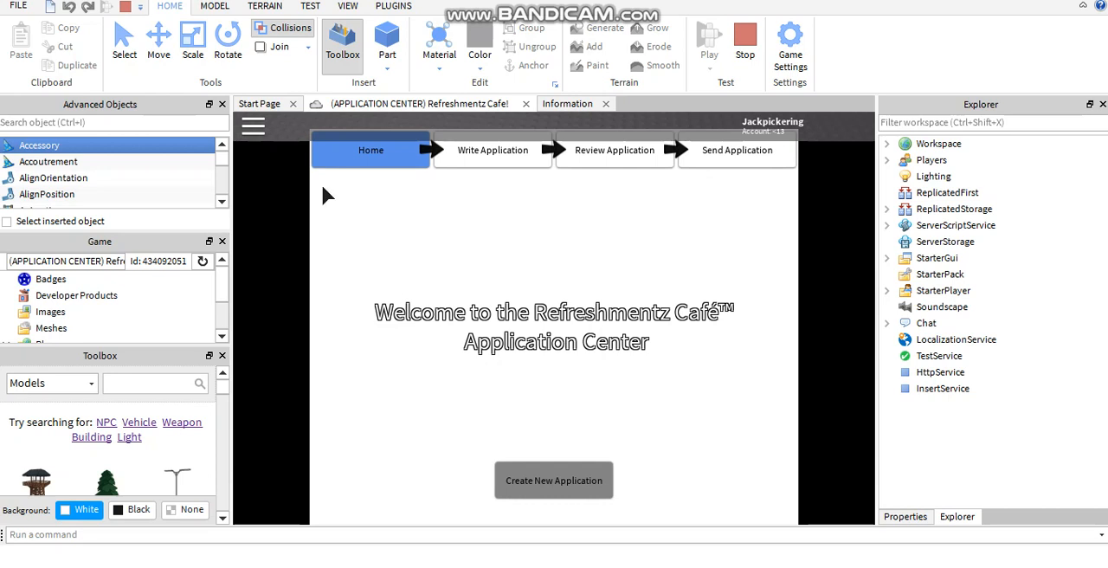
mouse_move(437, 316)
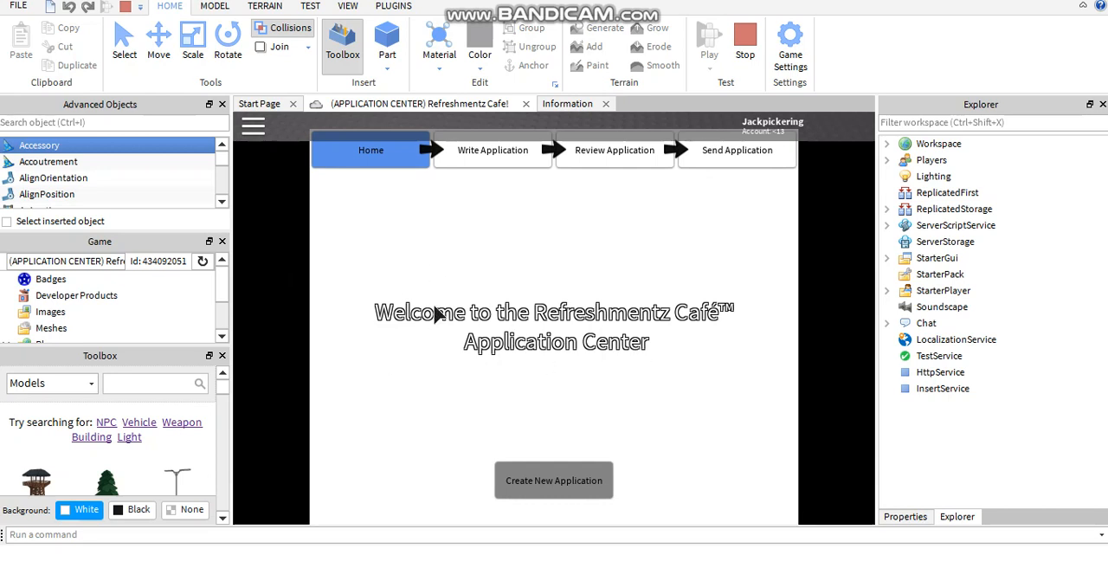
mouse_move(746, 284)
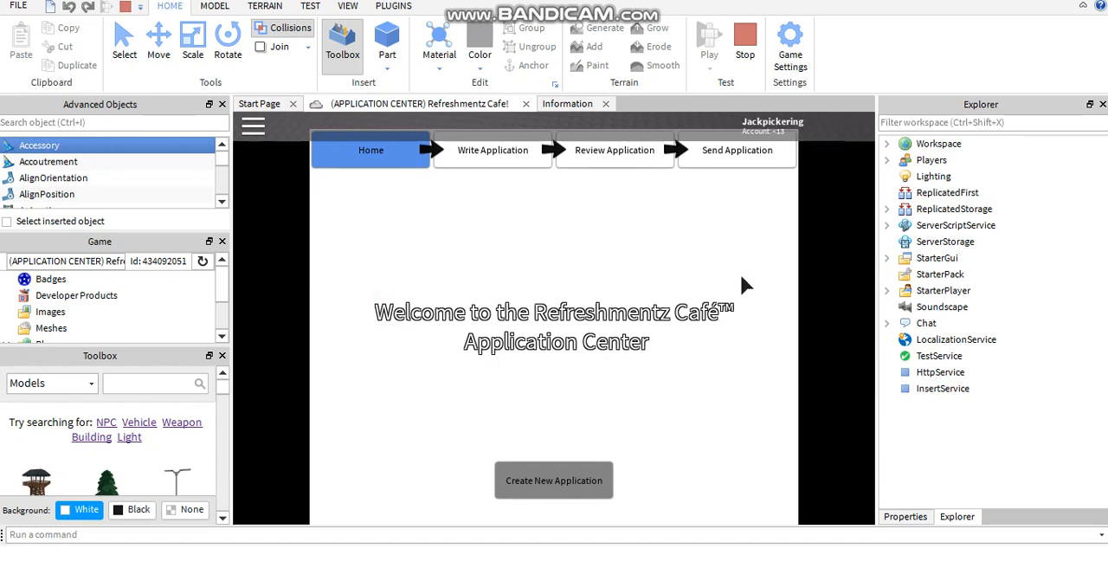
- Create a new application in the running café game and scroll through its written questions
left_click(553, 480)
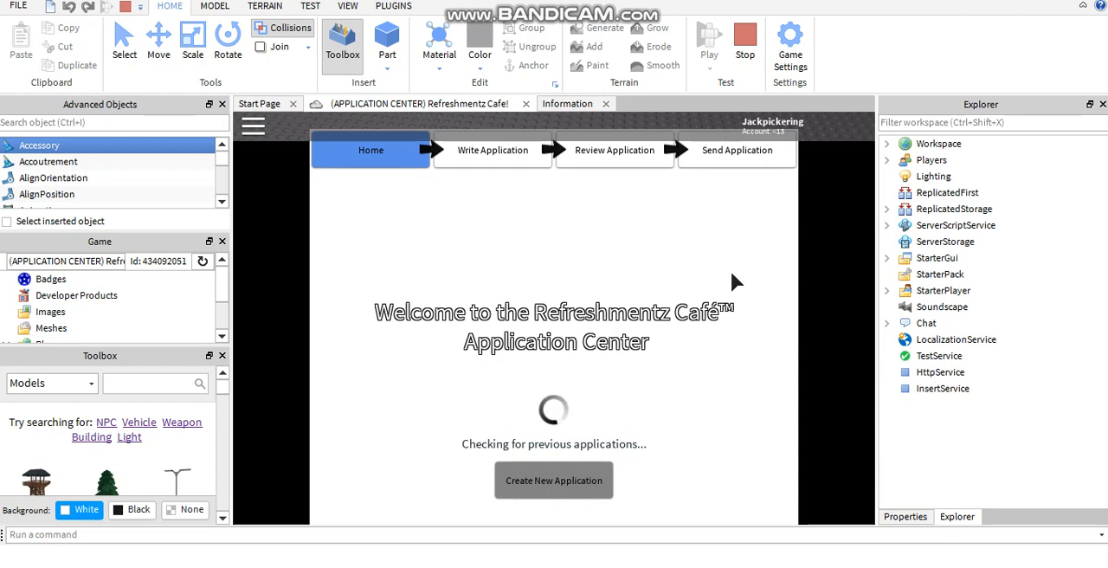
mouse_move(548, 127)
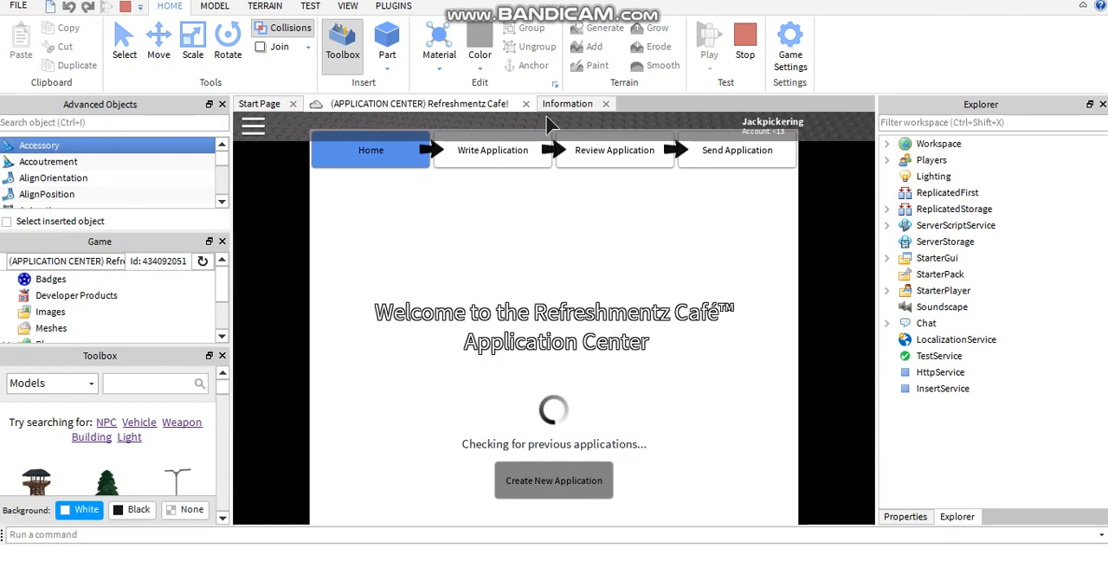
left_click(605, 104)
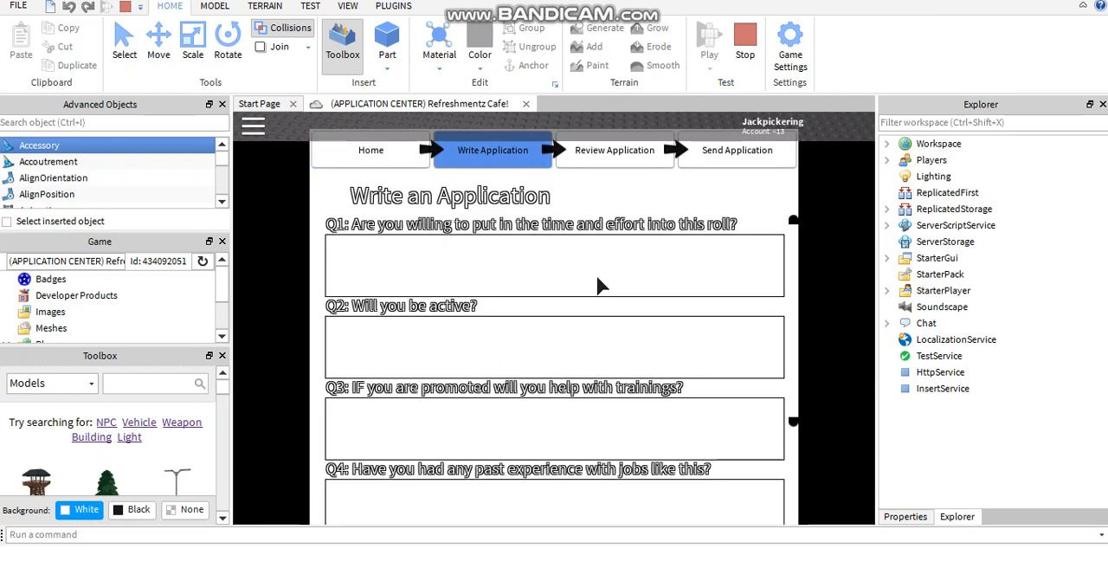
scroll("down", 3)
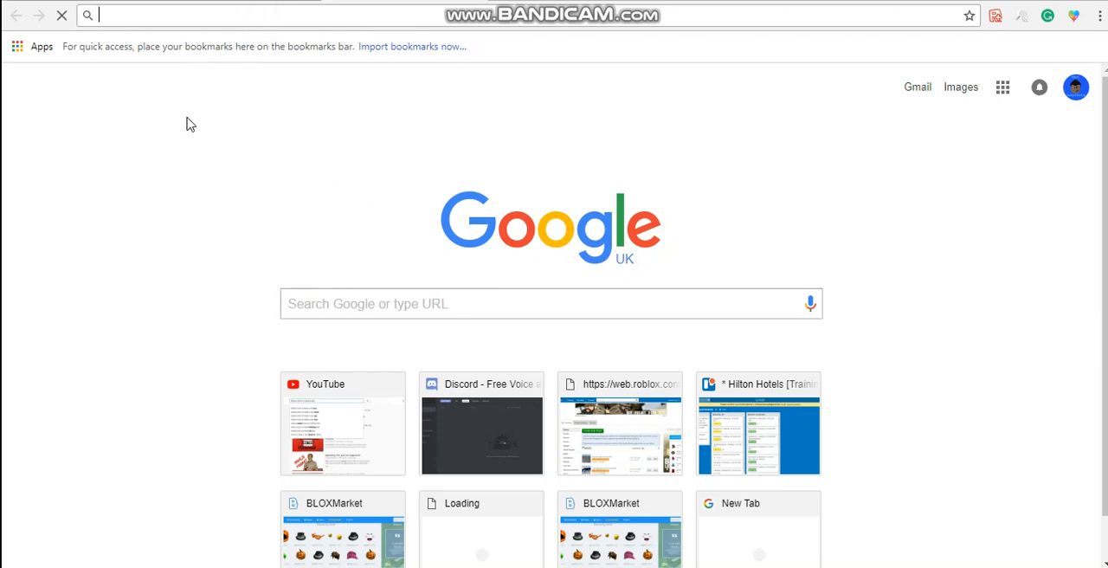
- Search Chrome for the 'Uncopylocked' Trello application system game page
type("Uncopyl")
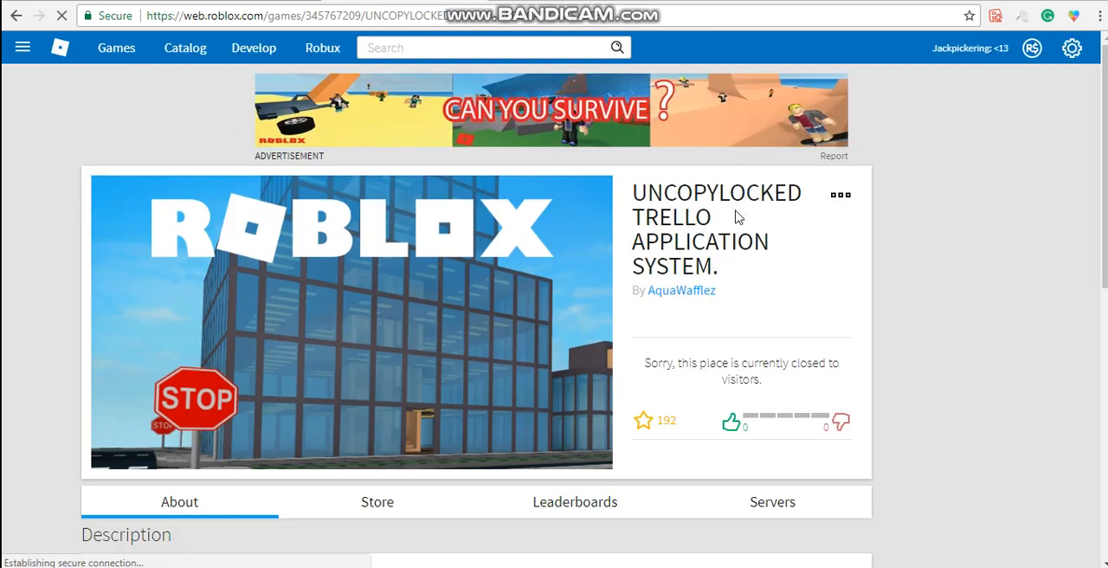
mouse_move(852, 240)
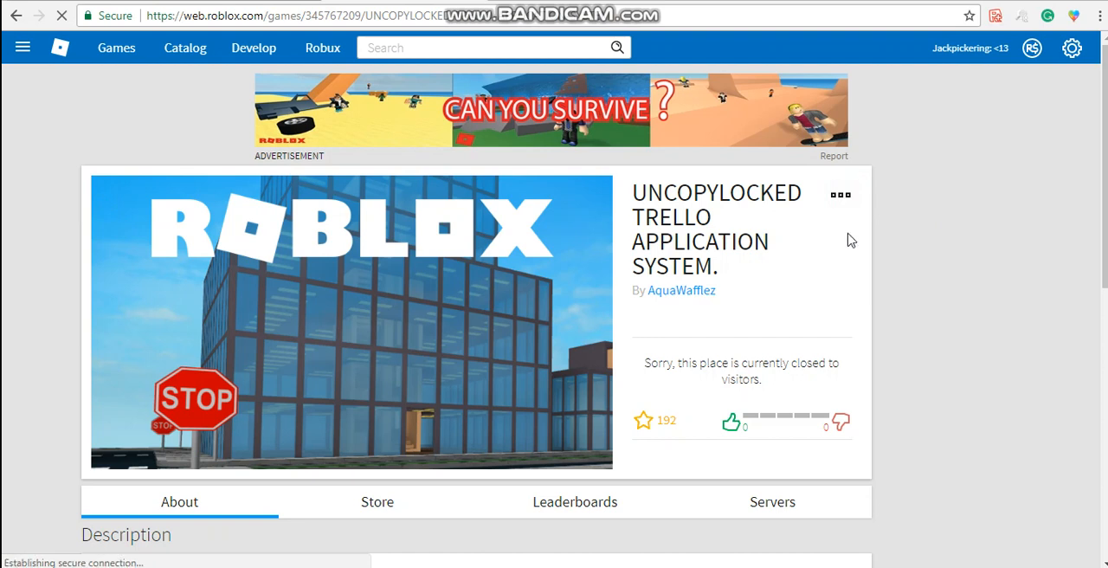
- Edit the place in Roblox Studio from the game's ••• menu, remembering the choice for Roblox links
left_click(840, 194)
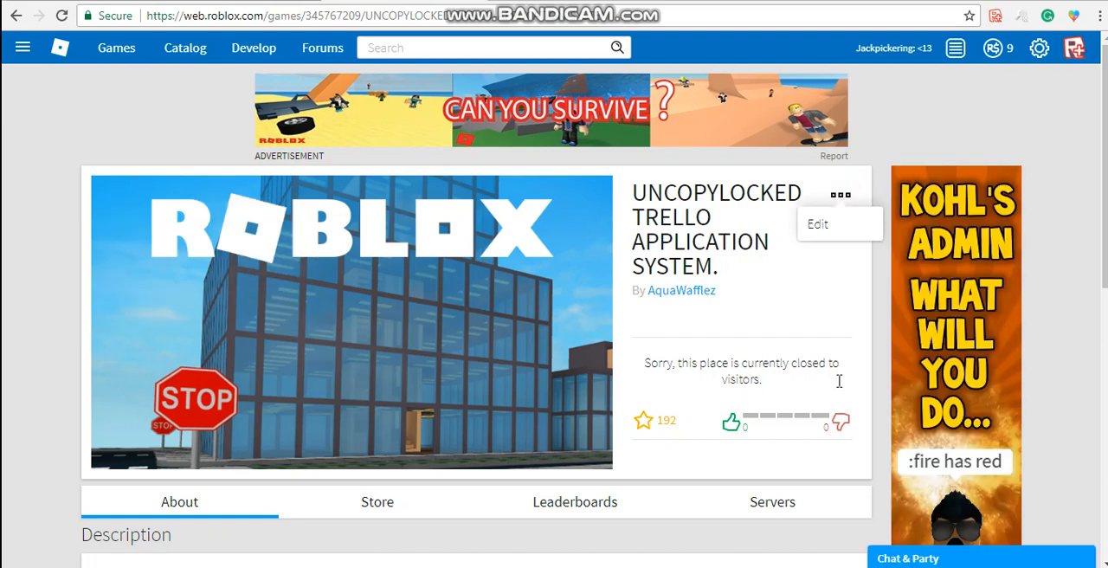
left_click(840, 194)
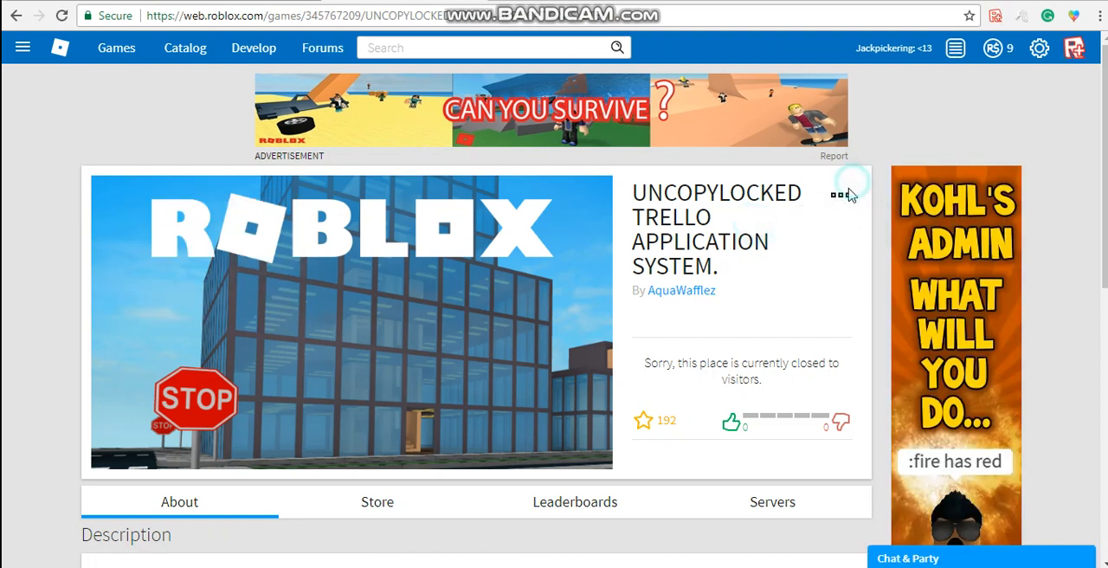
left_click(840, 194)
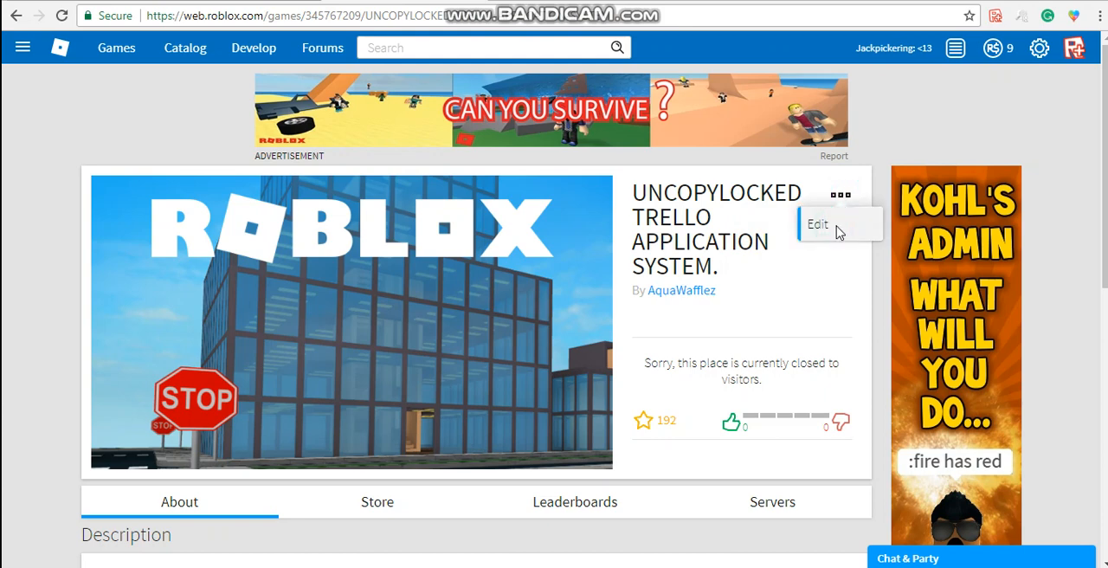
left_click(817, 223)
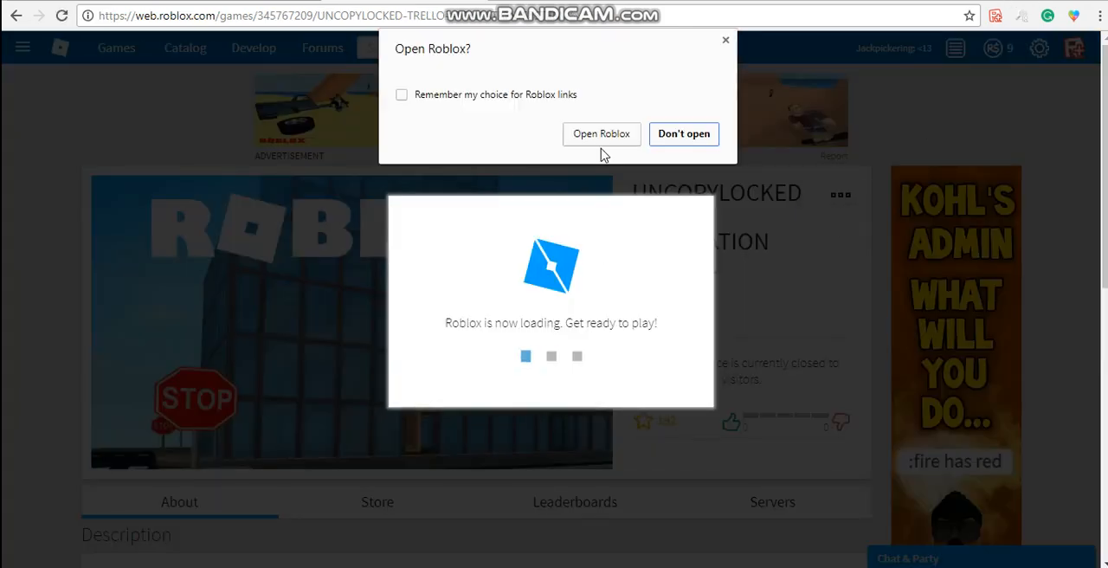
left_click(402, 94)
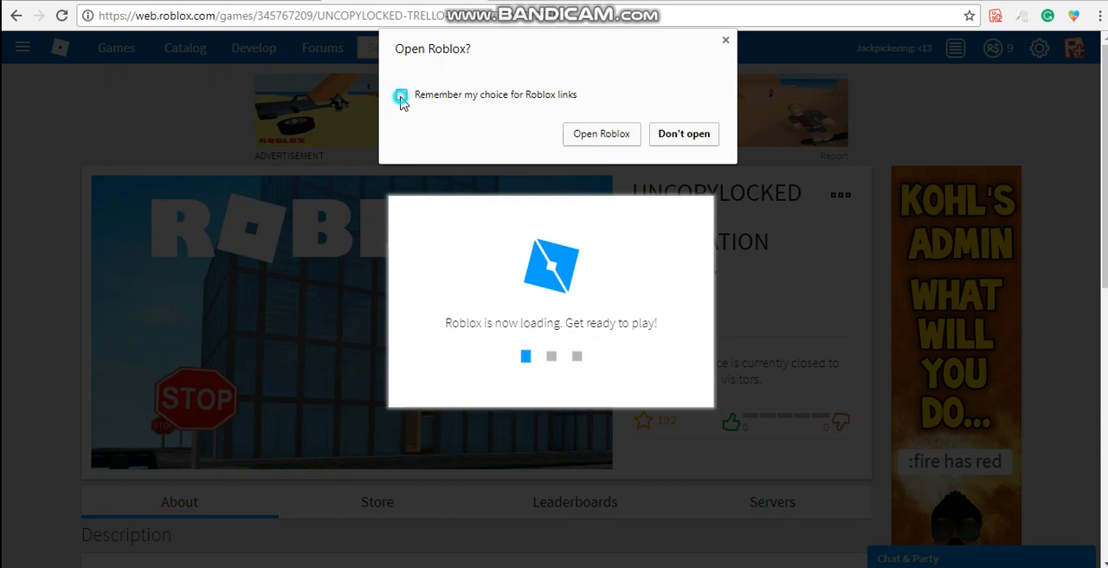
left_click(601, 133)
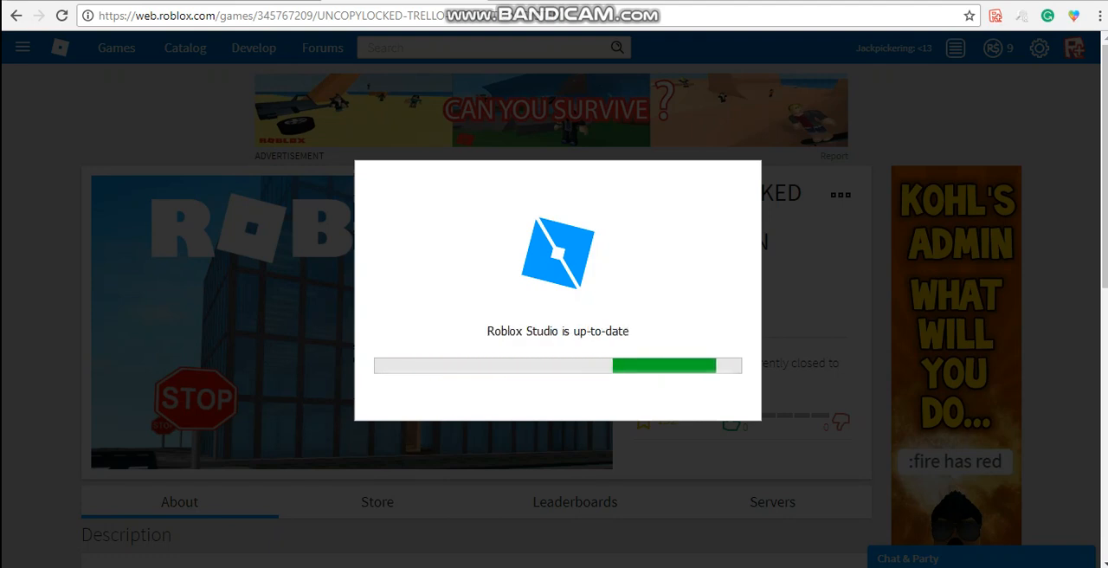
mouse_move(1014, 15)
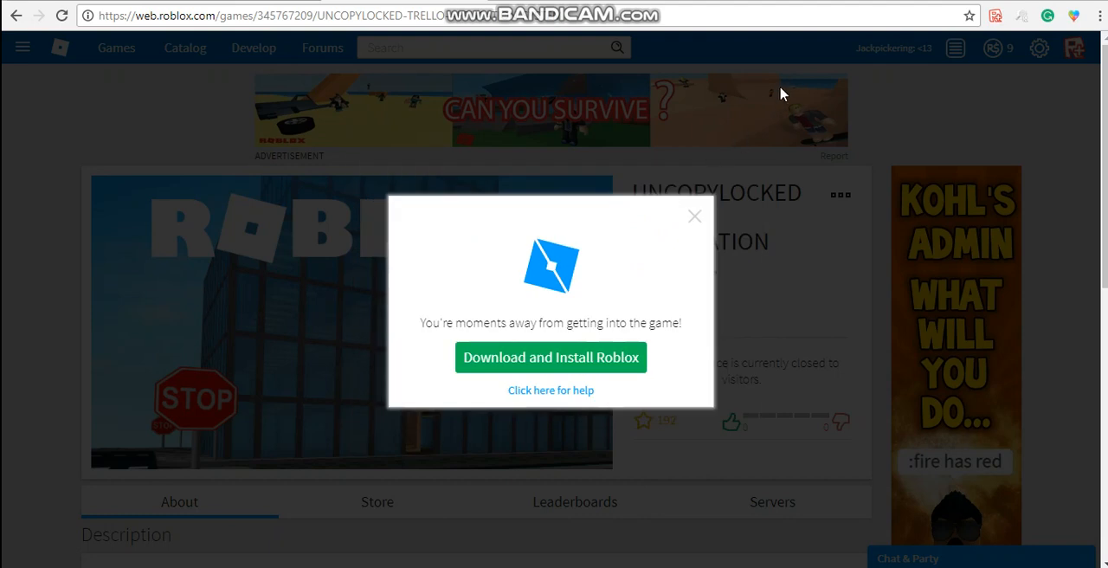
mouse_move(753, 135)
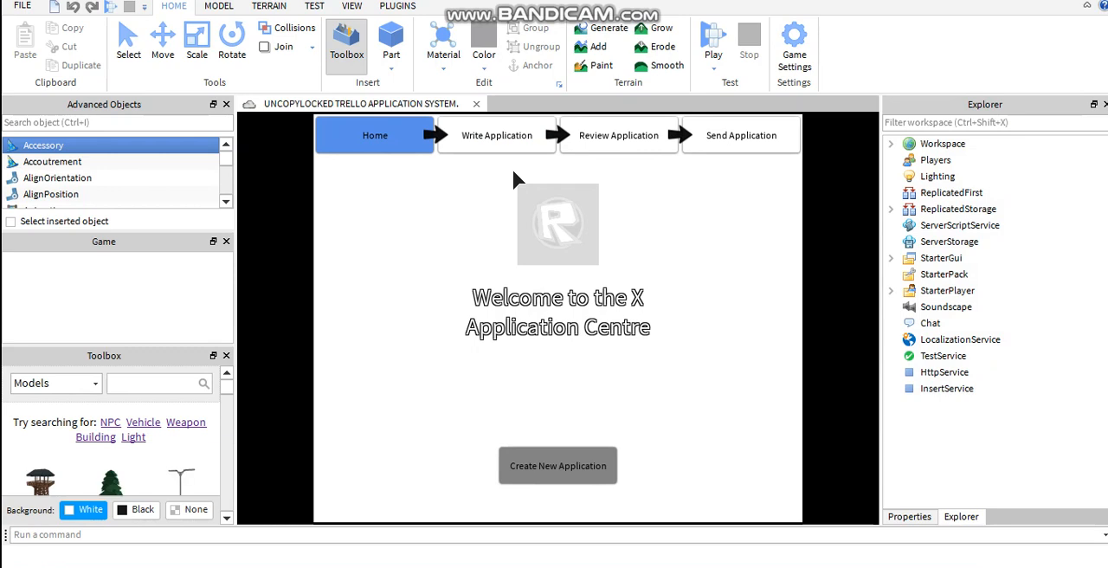
mouse_move(631, 268)
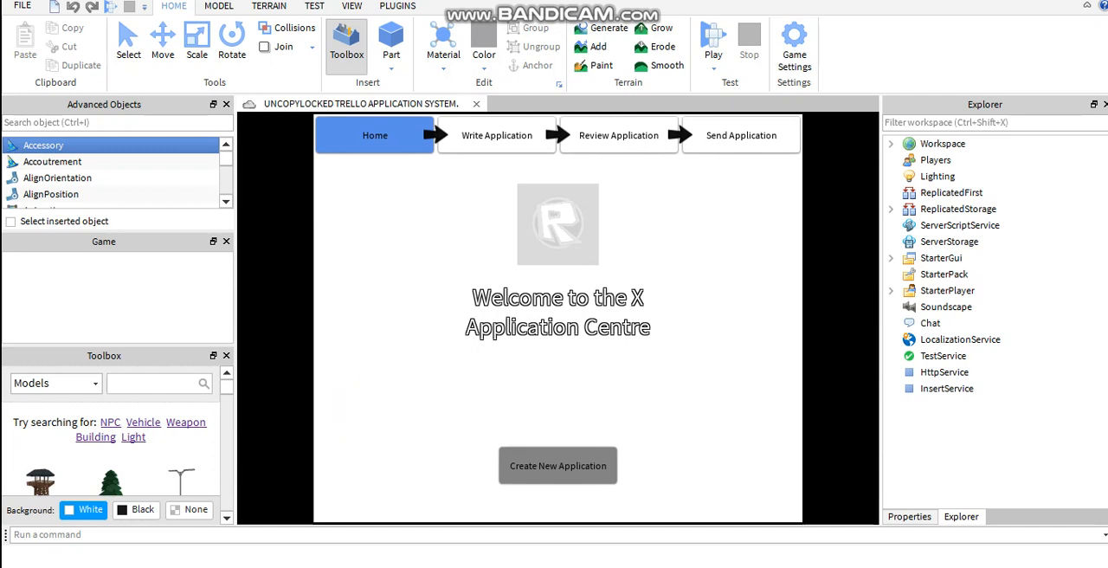
- Expand ReplicatedStorage in the Explorer to show the Information ModuleScript
left_click(936, 160)
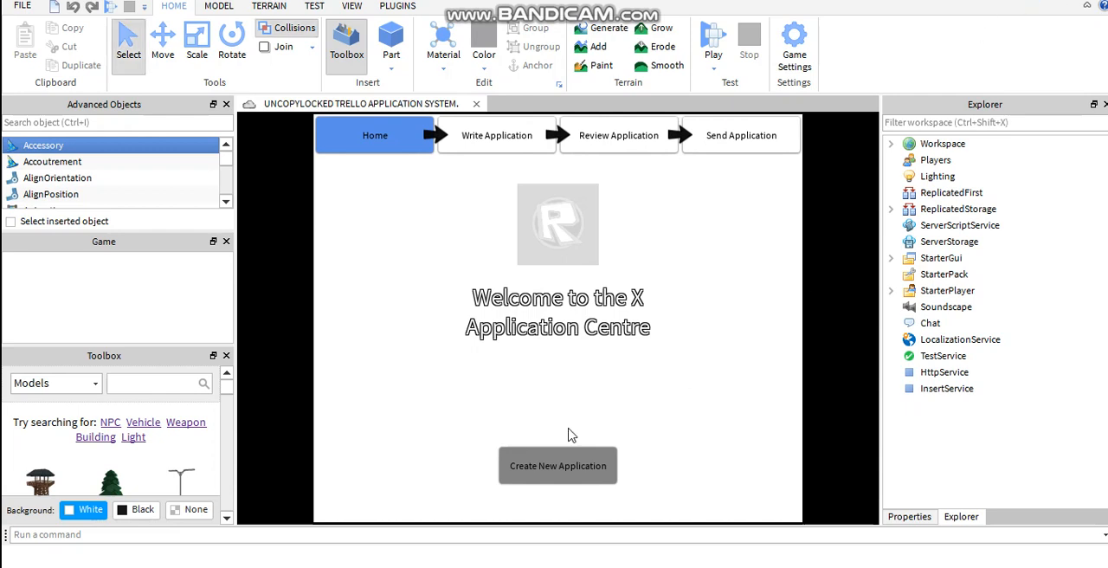
mouse_move(338, 152)
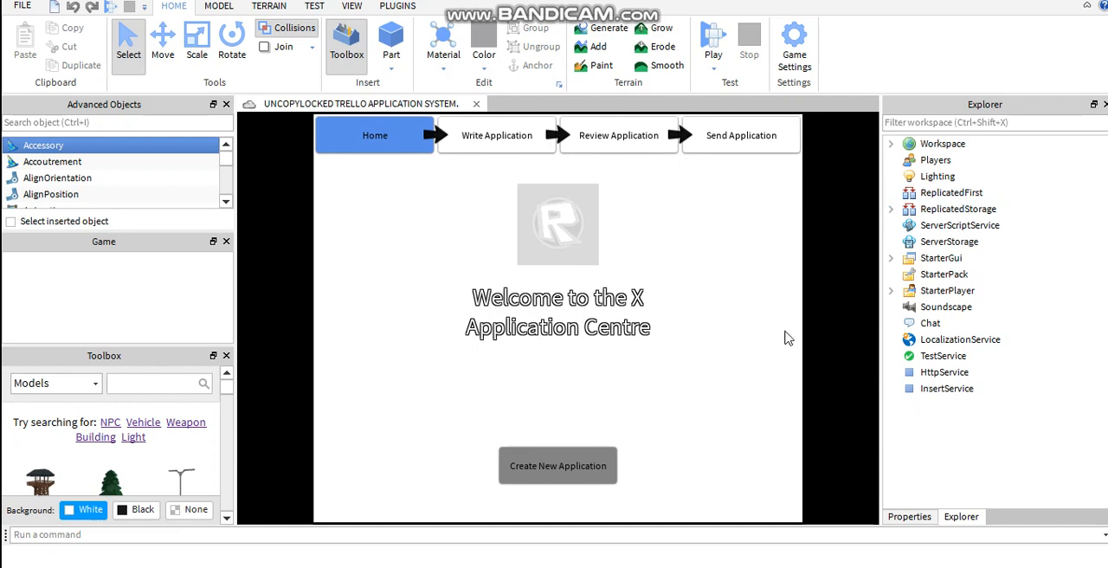
mouse_move(536, 75)
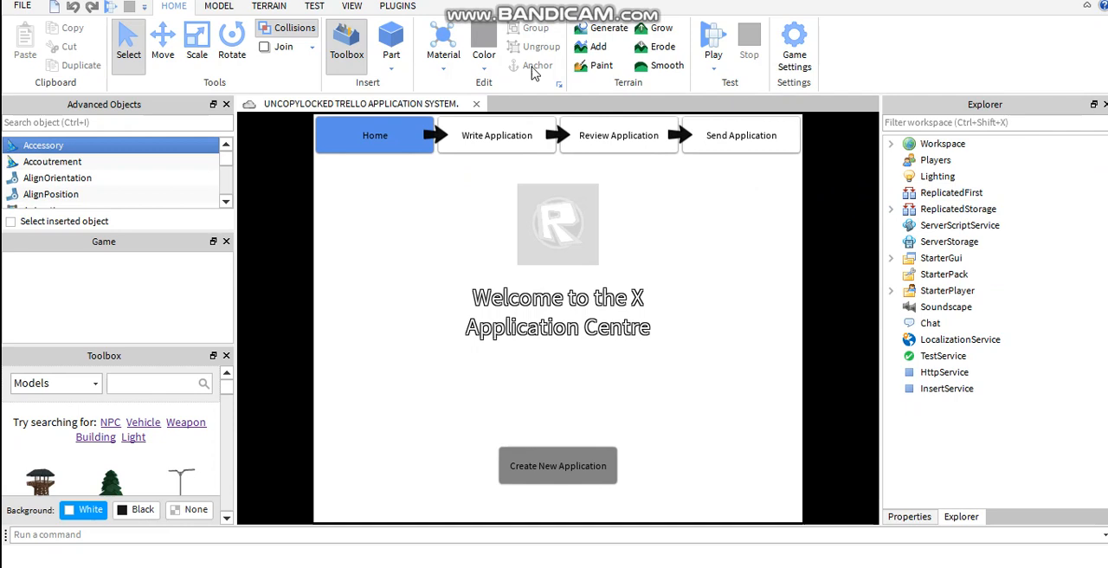
mouse_move(627, 32)
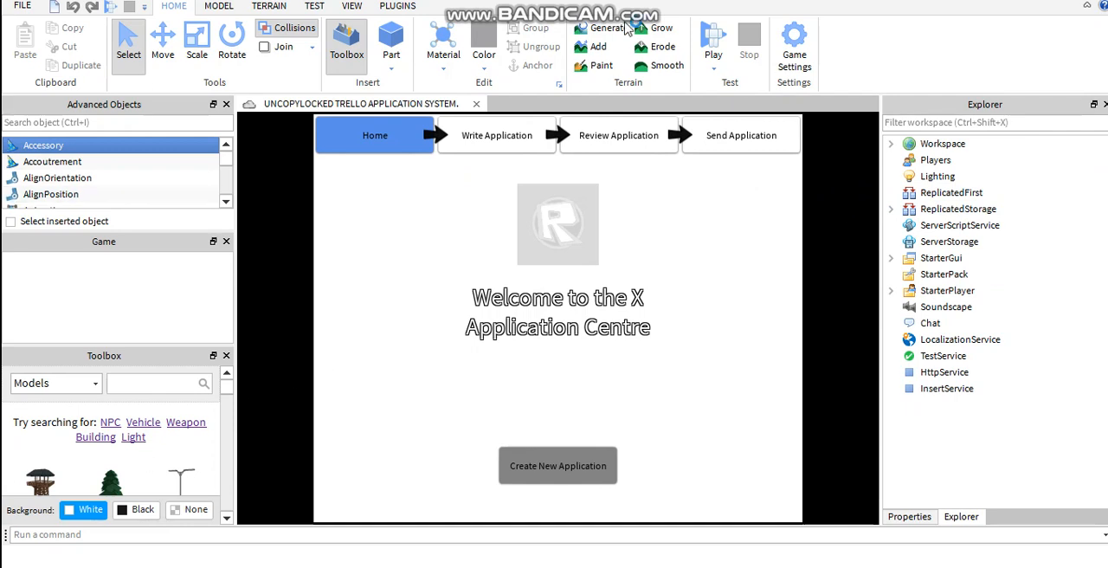
mouse_move(548, 135)
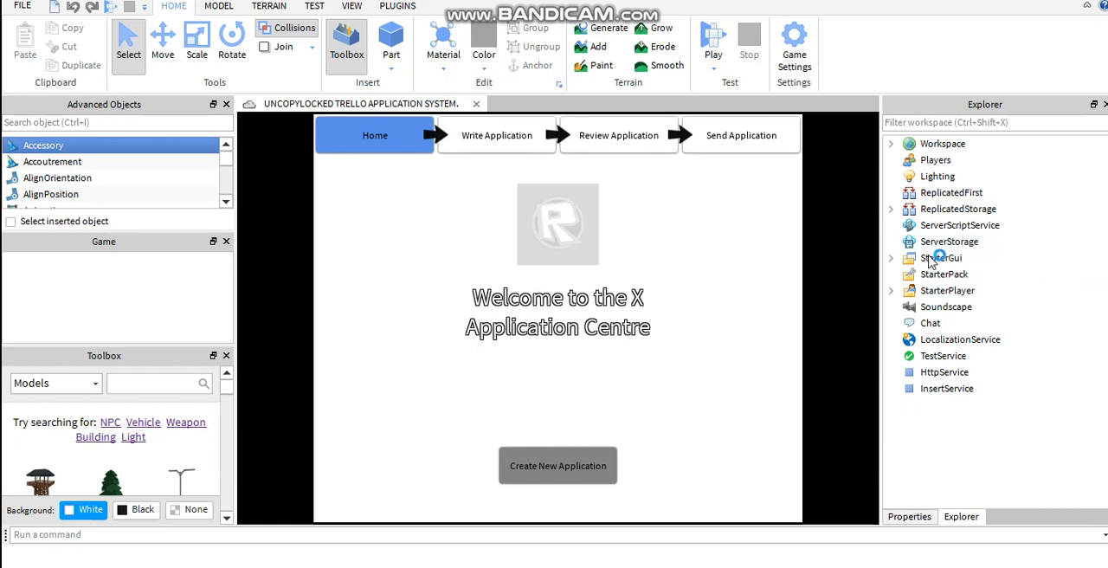
left_click(956, 209)
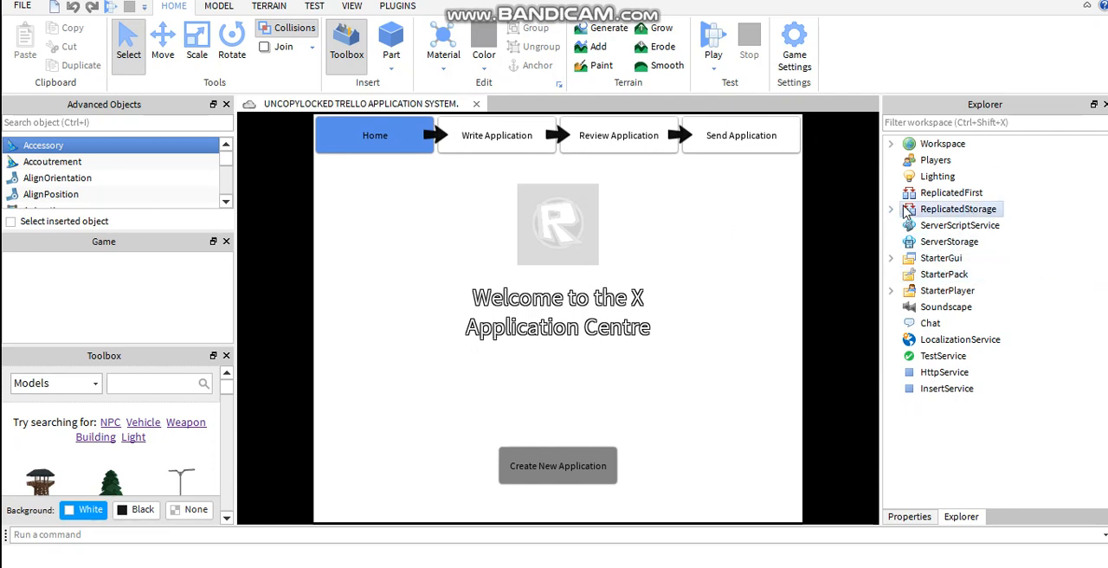
left_click(891, 209)
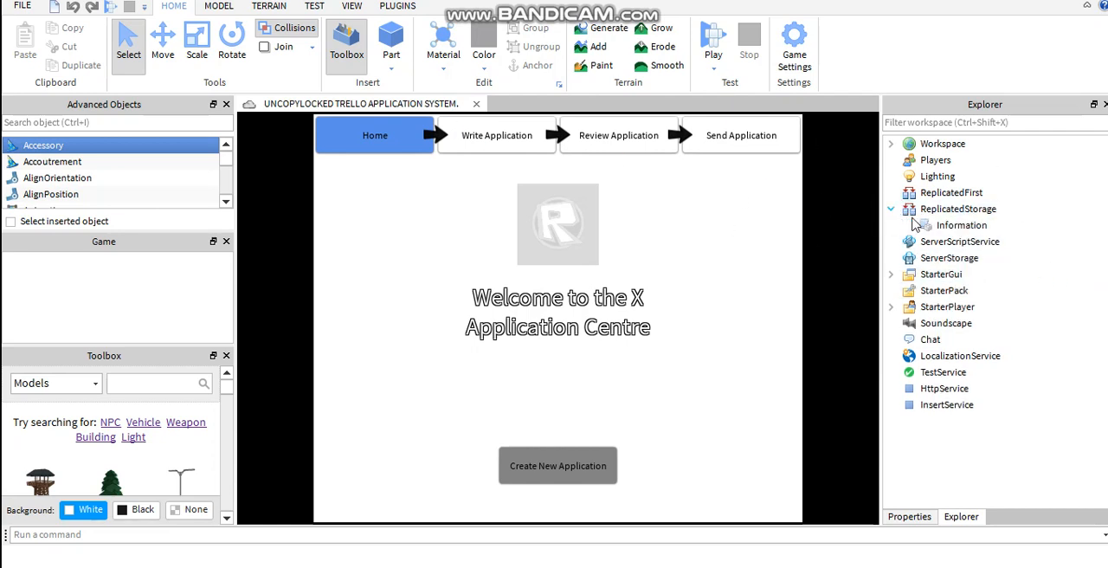
- Open the Information ModuleScript and delete the 'Group name here' placeholder from GroupName
double_click(960, 224)
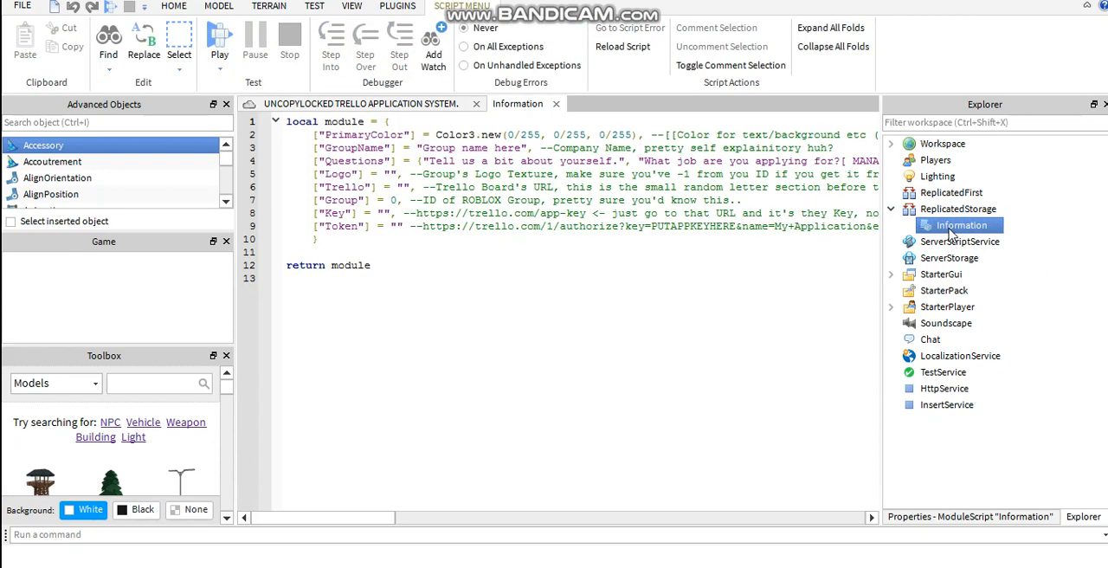
mouse_move(365, 450)
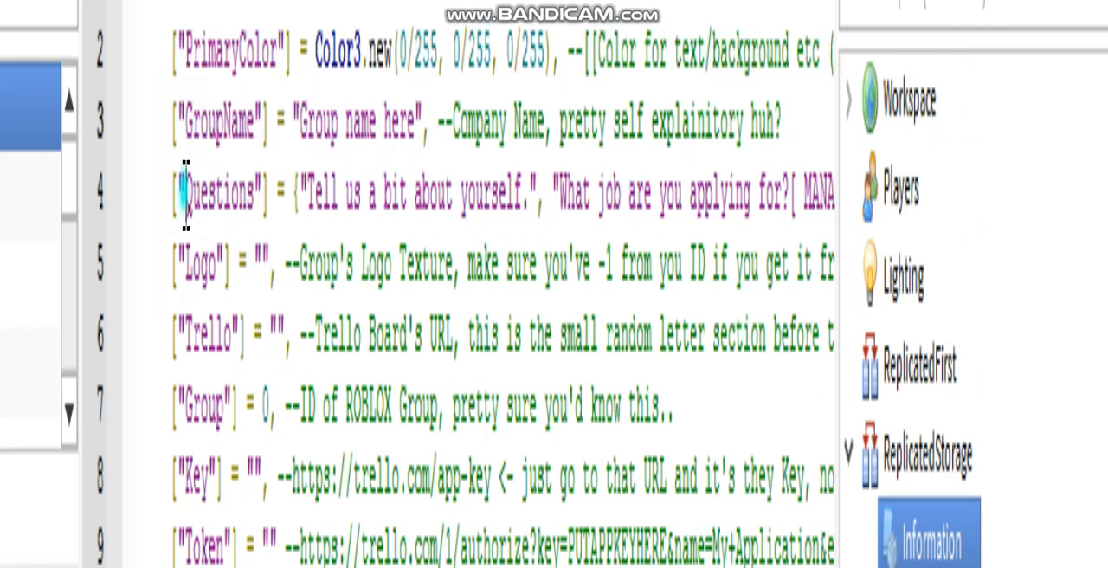
double_click(206, 333)
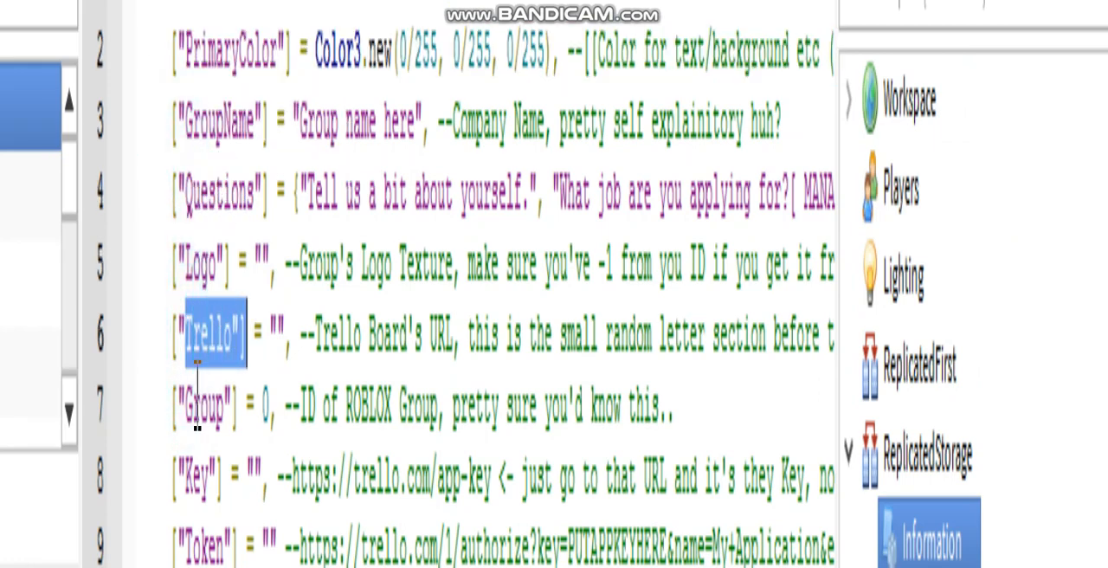
left_click(229, 340)
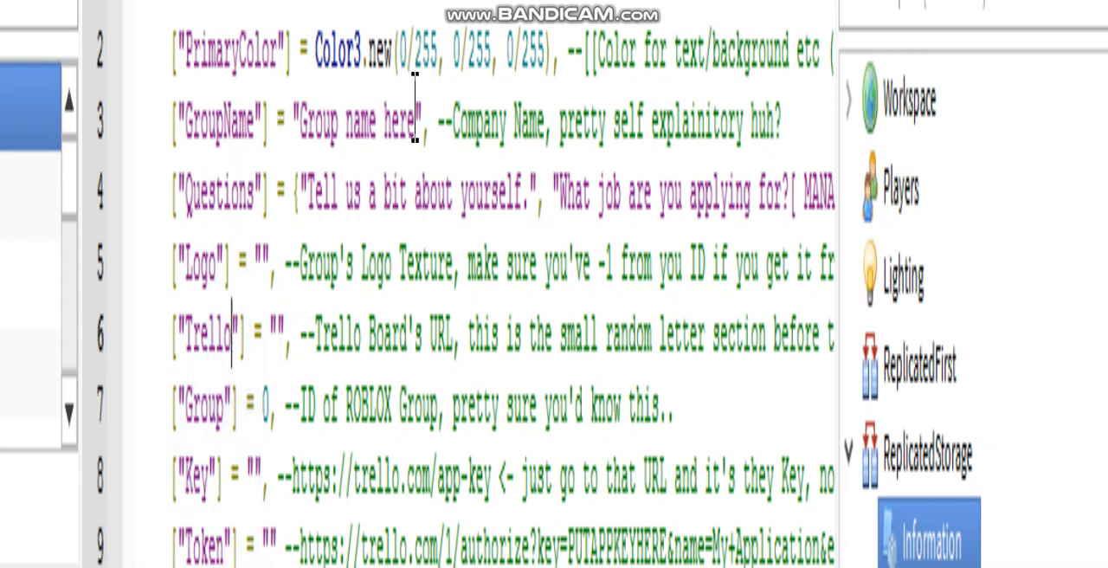
key("BackSpace")
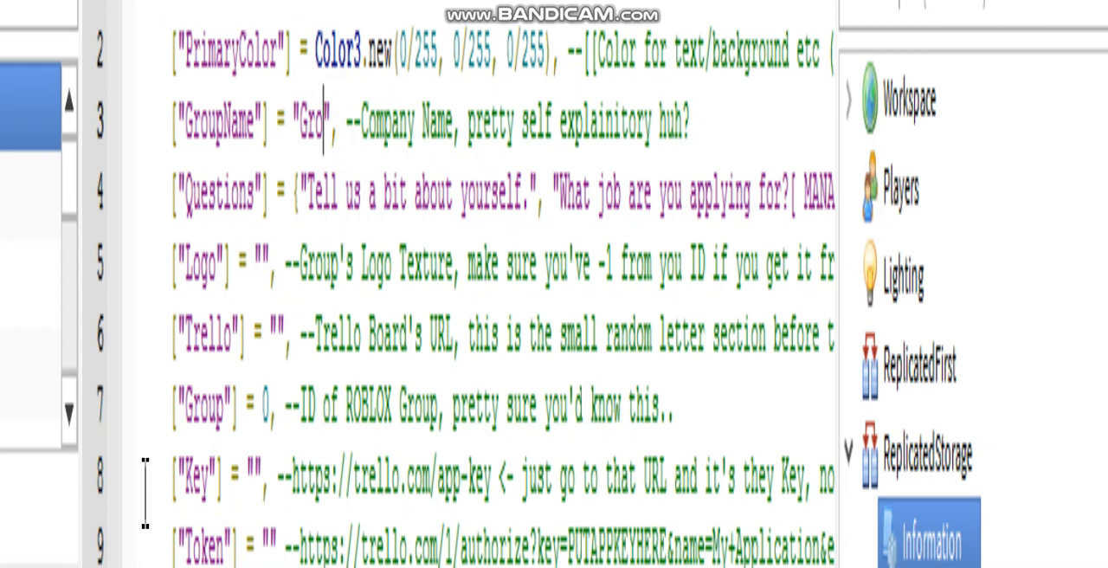
key("BackSpace")
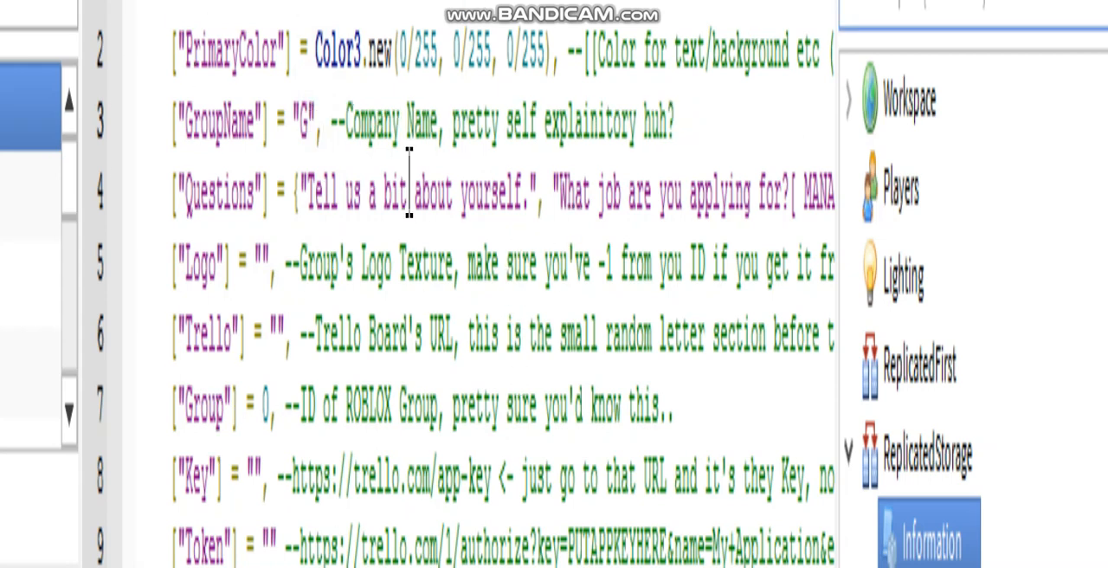
left_click(310, 130)
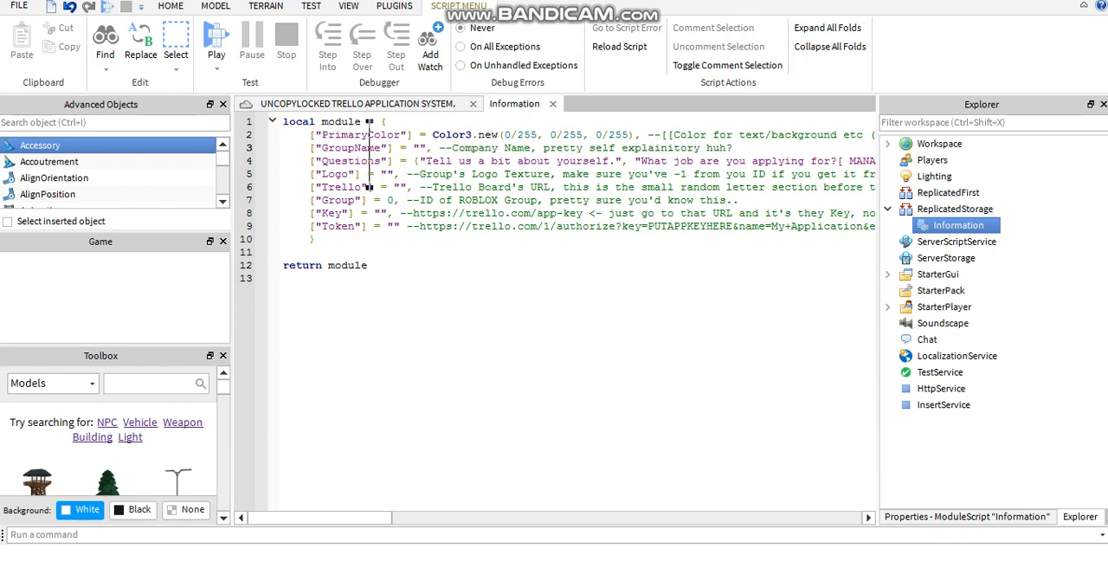
- Type 'Refreshements Cafe' between the empty GroupName quotes
type("R")
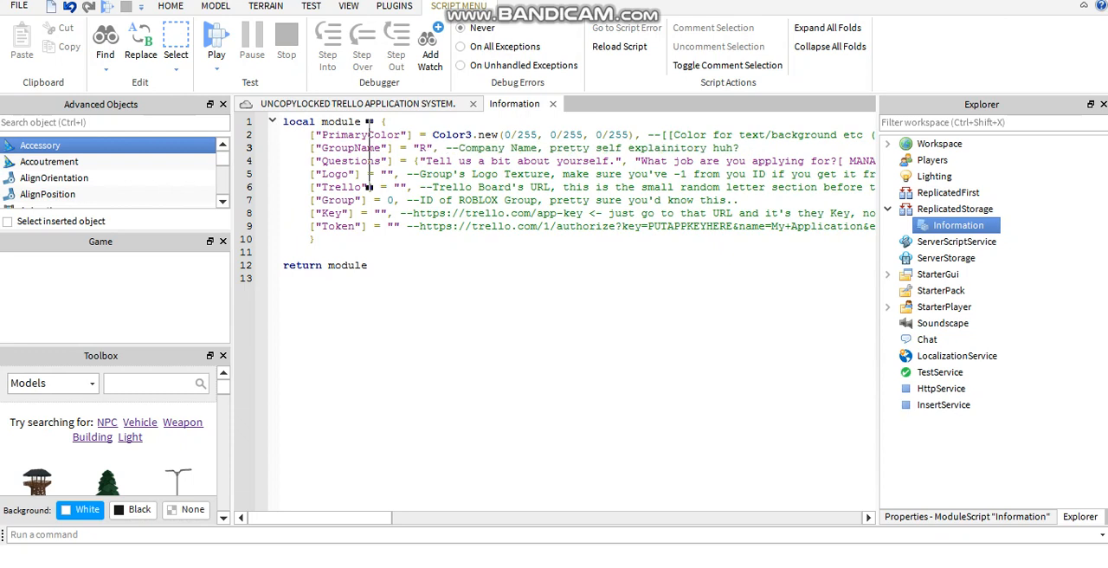
type("ef")
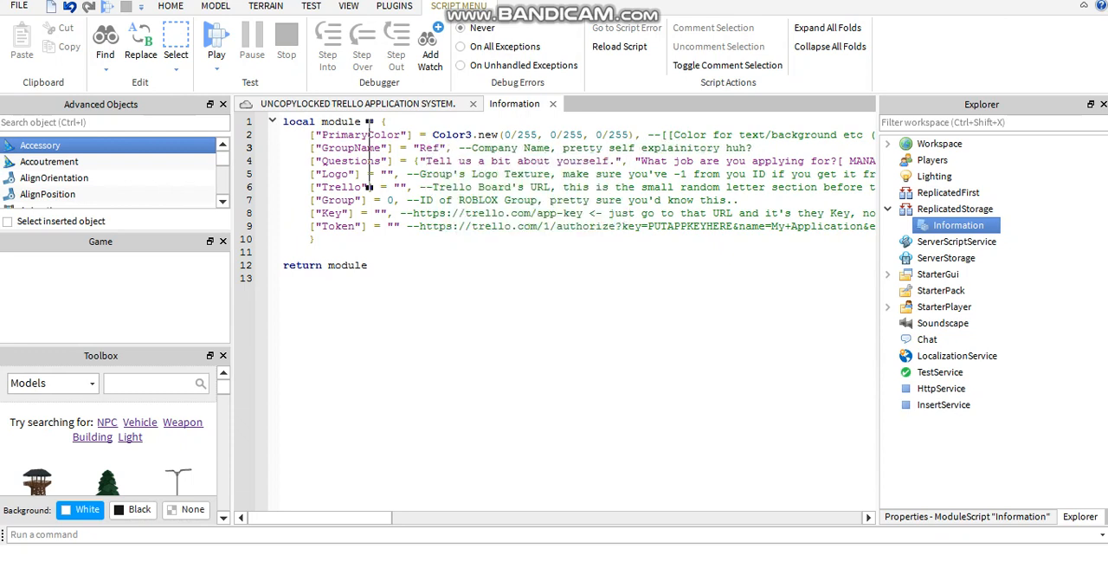
type("Refreshemtns")
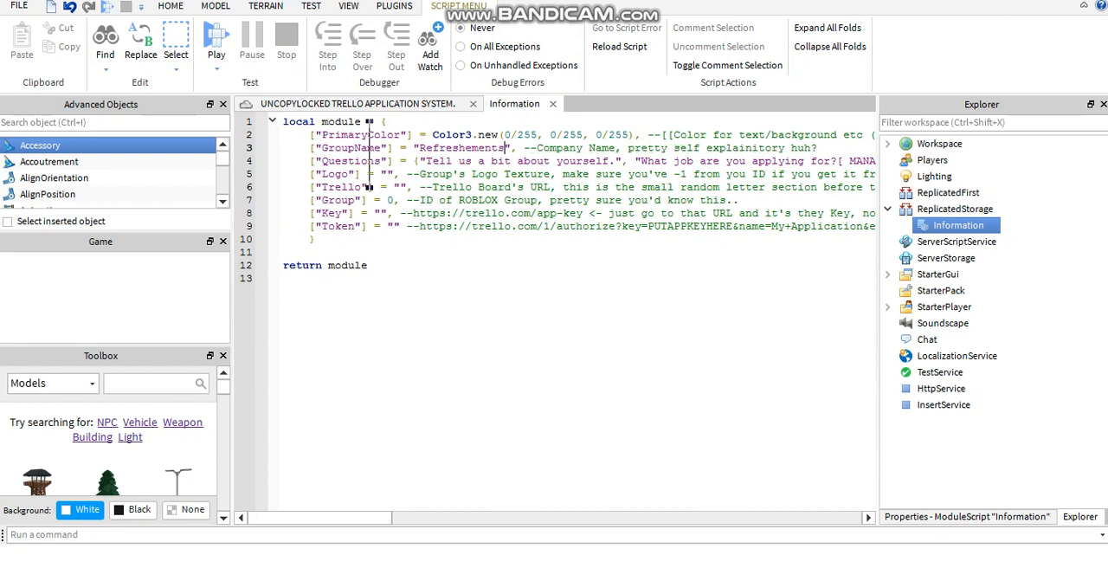
type("Cafe")
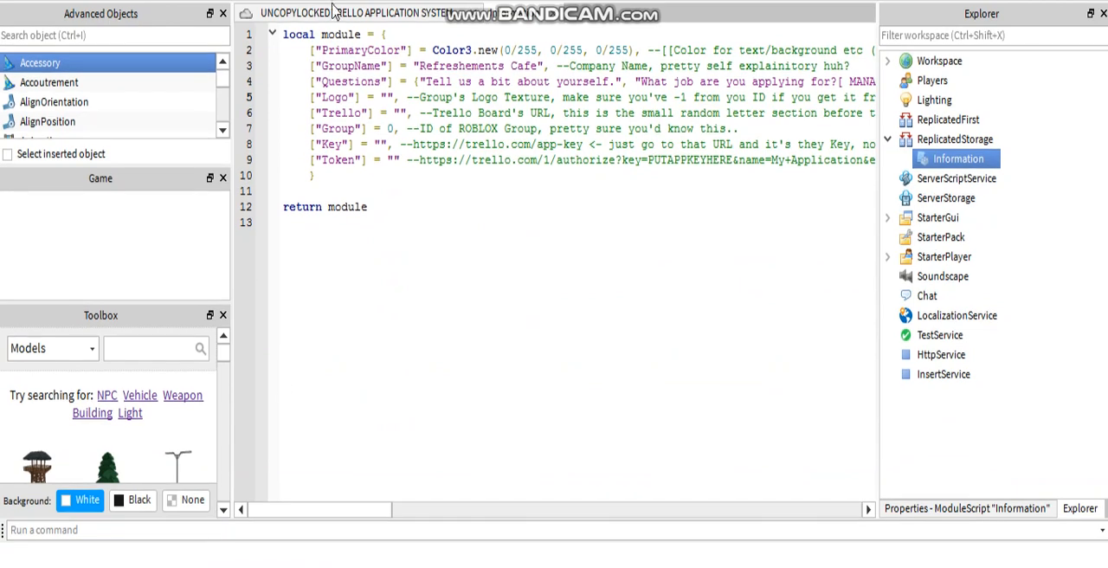
mouse_move(351, 13)
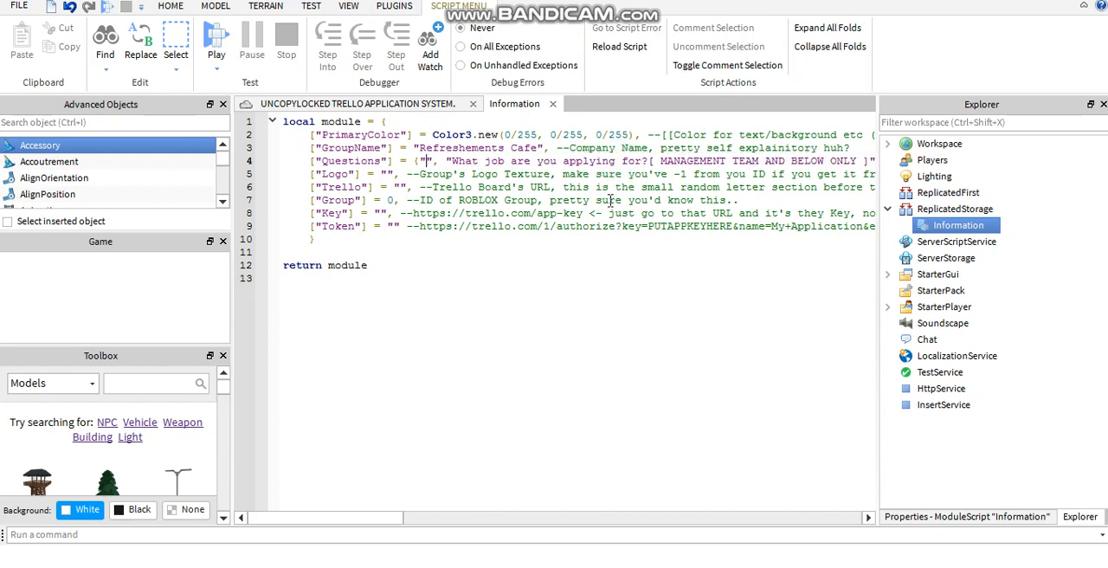
- Overwrite the default question strings with Test 1, Test 2, Test 3, Test4 and Test 5
type("Test 1\", \"\"Who is the current Chaiman of Bonus Donuts?\", \"What is the job of yo")
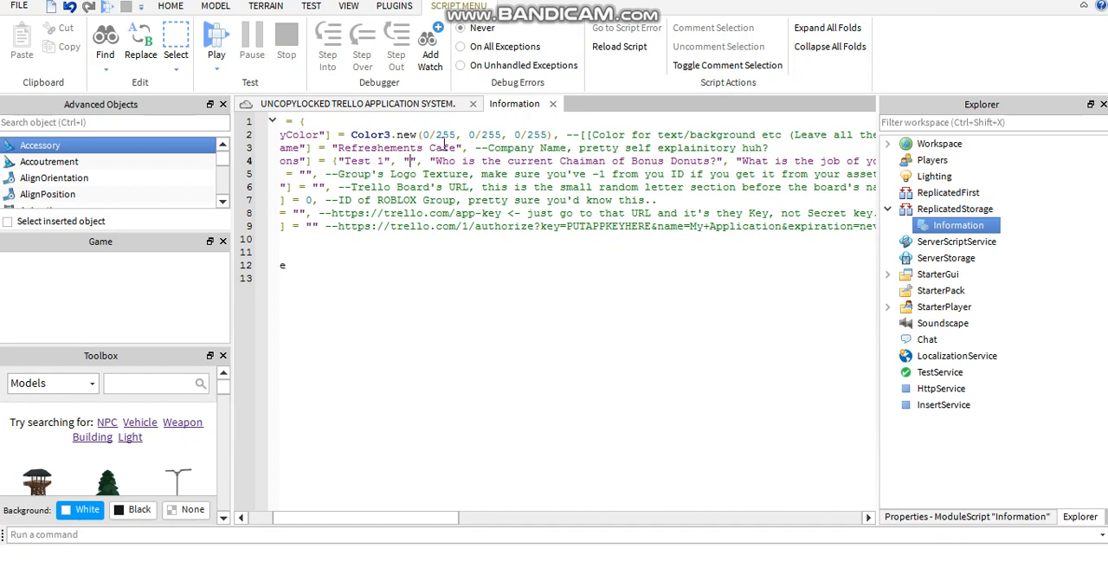
type("Test 2")
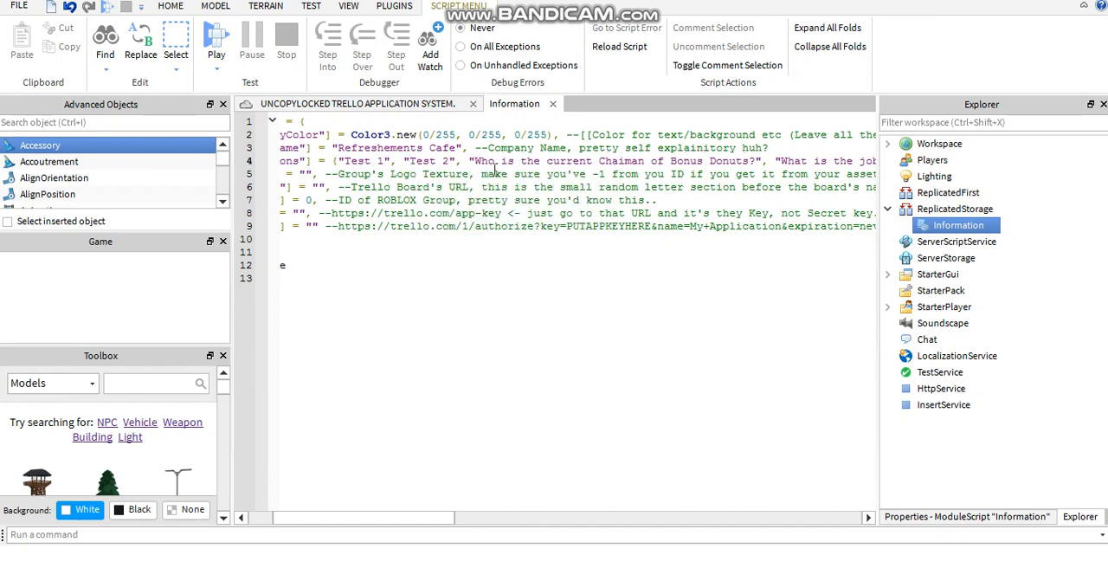
left_click_drag(475, 161, 778, 161)
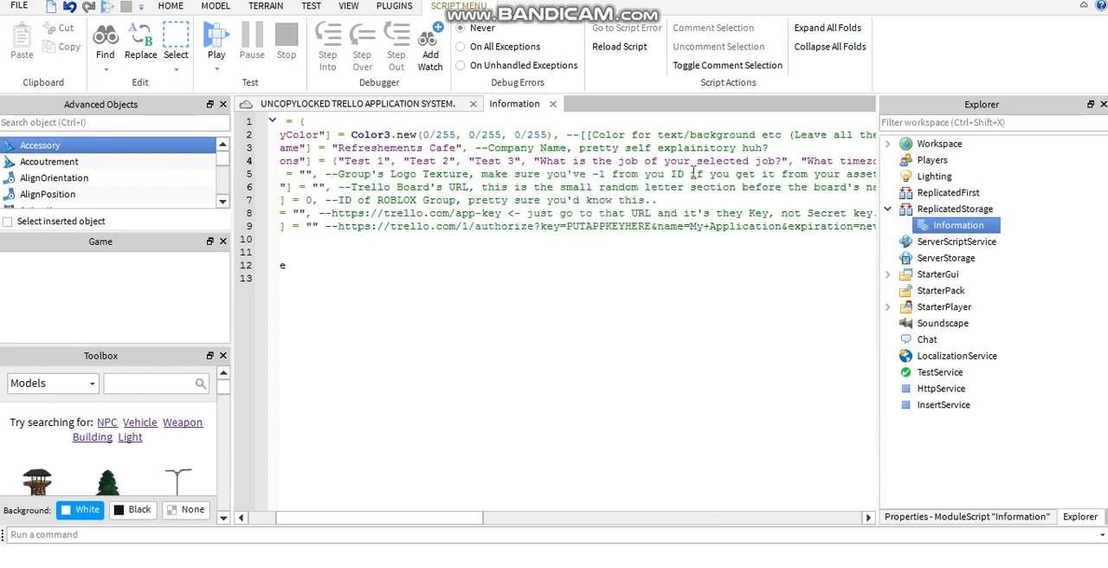
left_click_drag(549, 160, 779, 160)
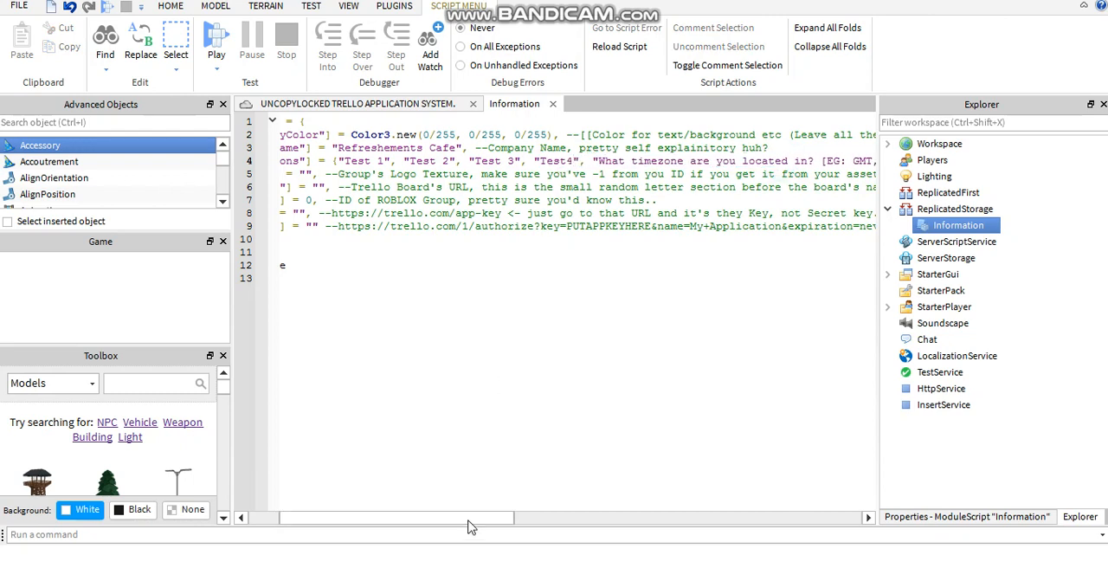
scroll("right", 3)
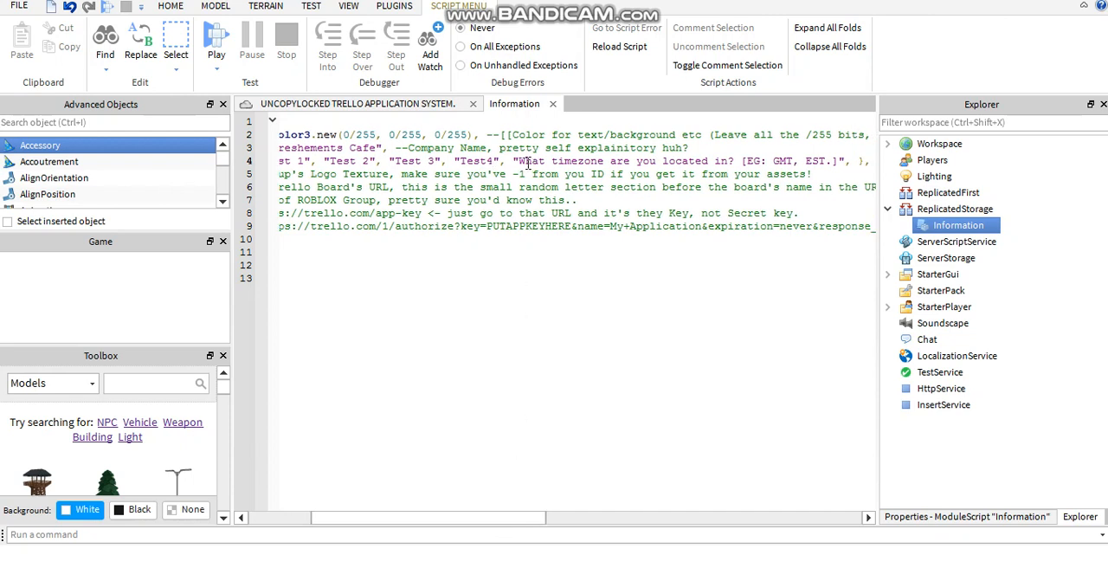
left_click_drag(520, 161, 827, 161)
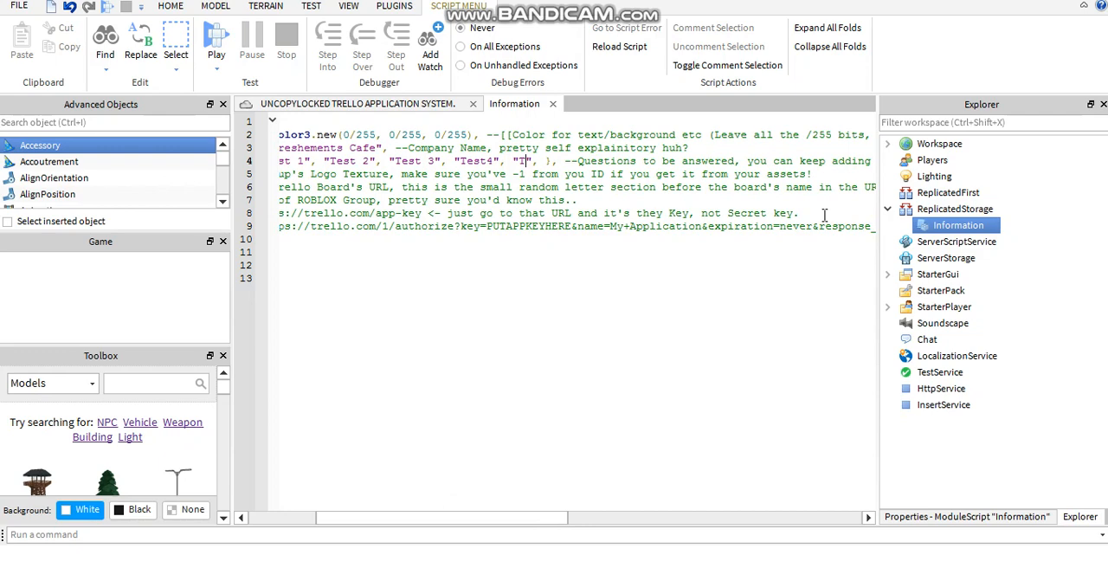
type("Test 5")
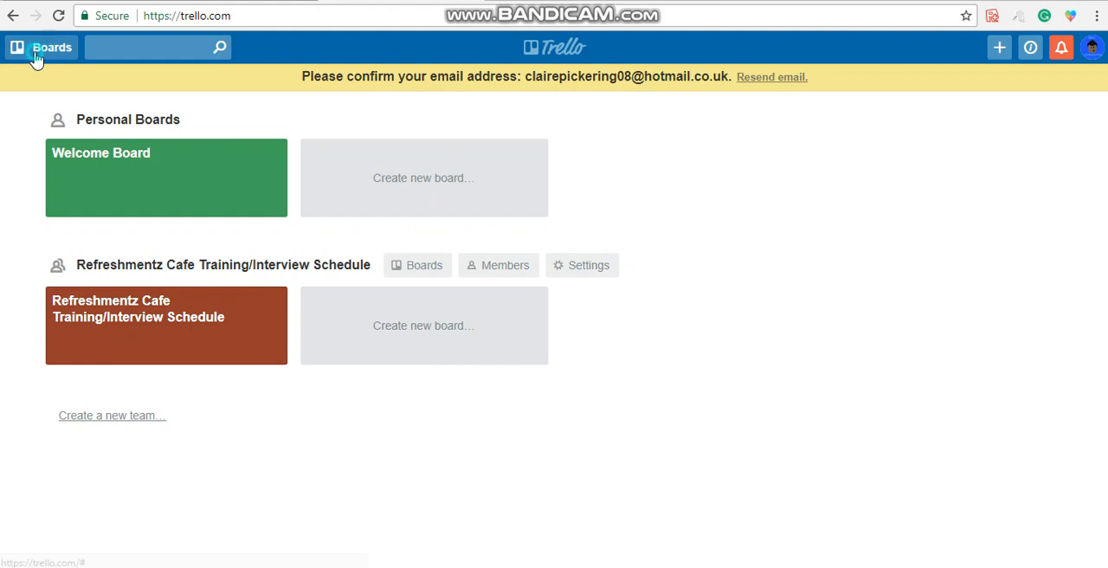
- Choose the Refreshmentz Cafe Training/Interview Schedule board from Trello's Boards list
left_click(46, 46)
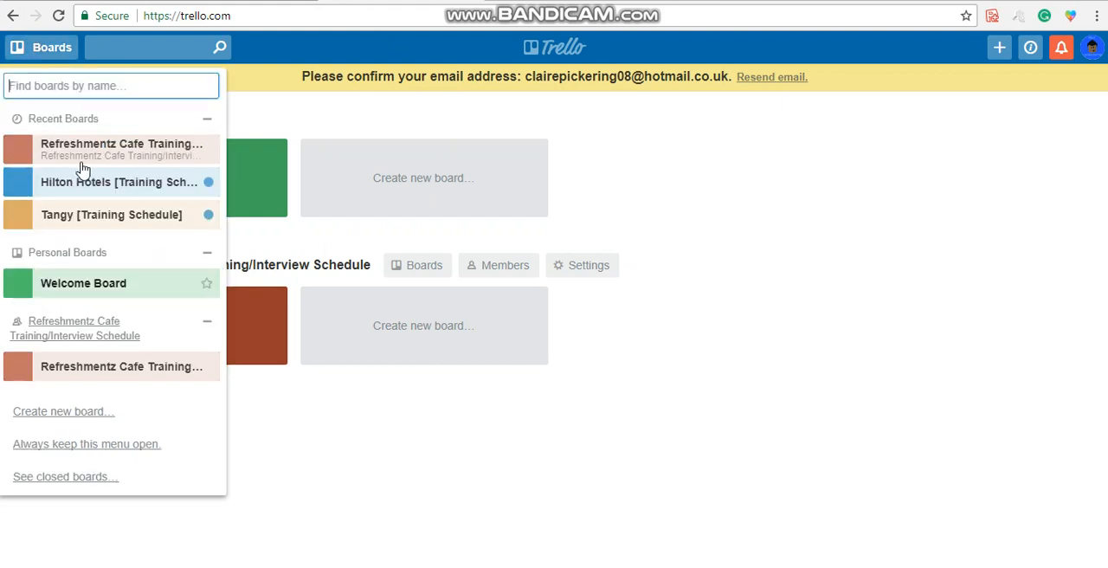
left_click(121, 146)
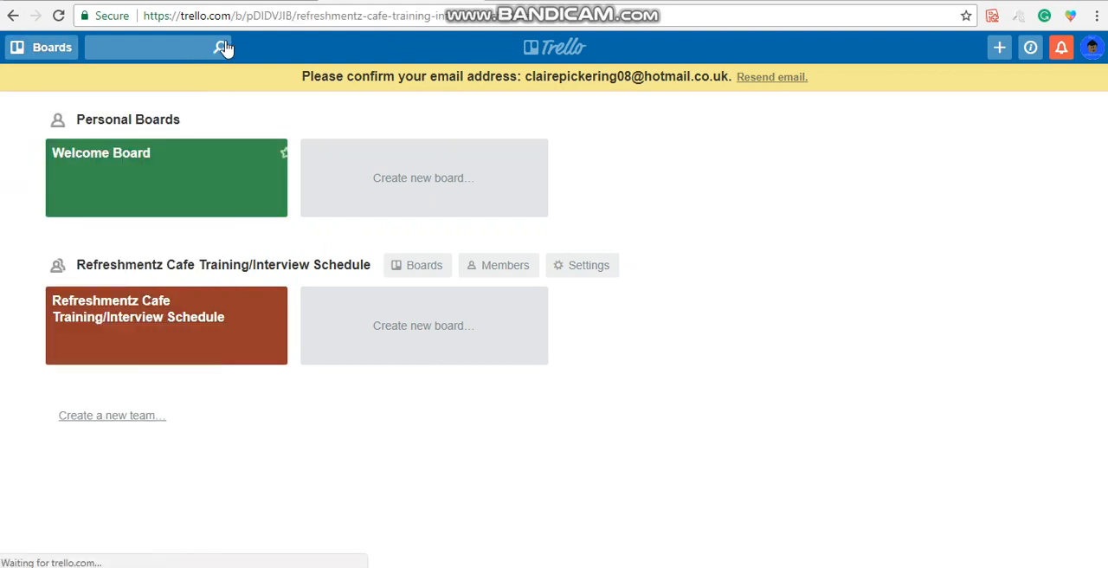
left_click(166, 325)
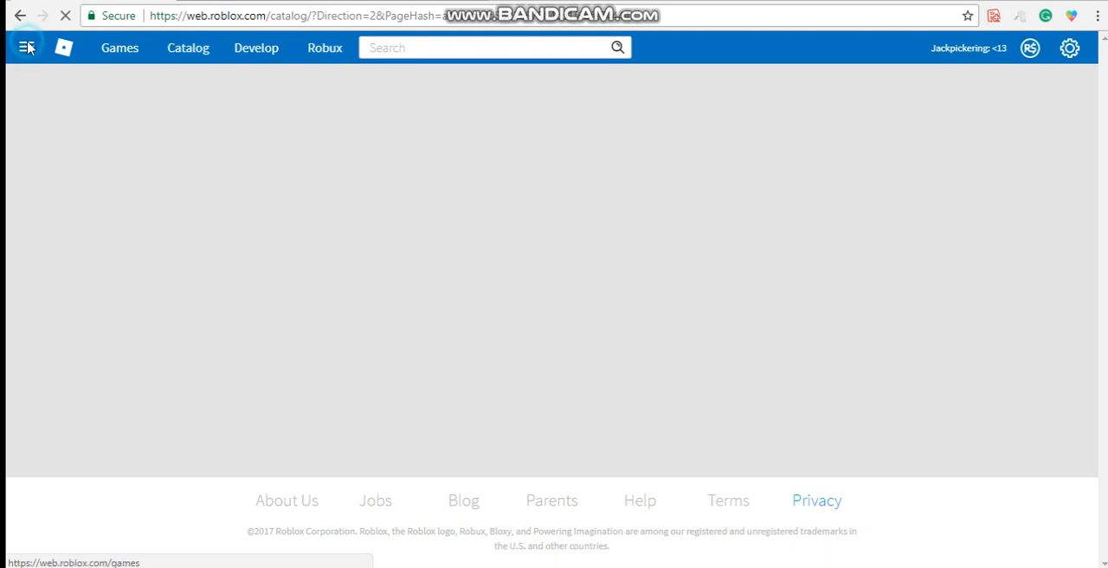
- Navigate to the account's Groups page through the Roblox site's sidebar menu
left_click(28, 47)
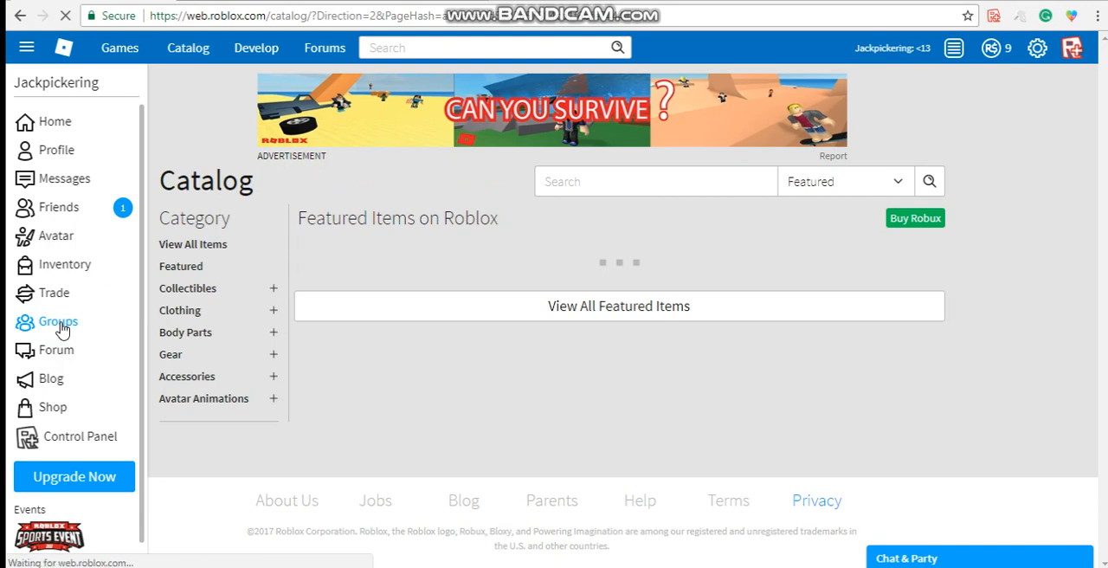
left_click(57, 321)
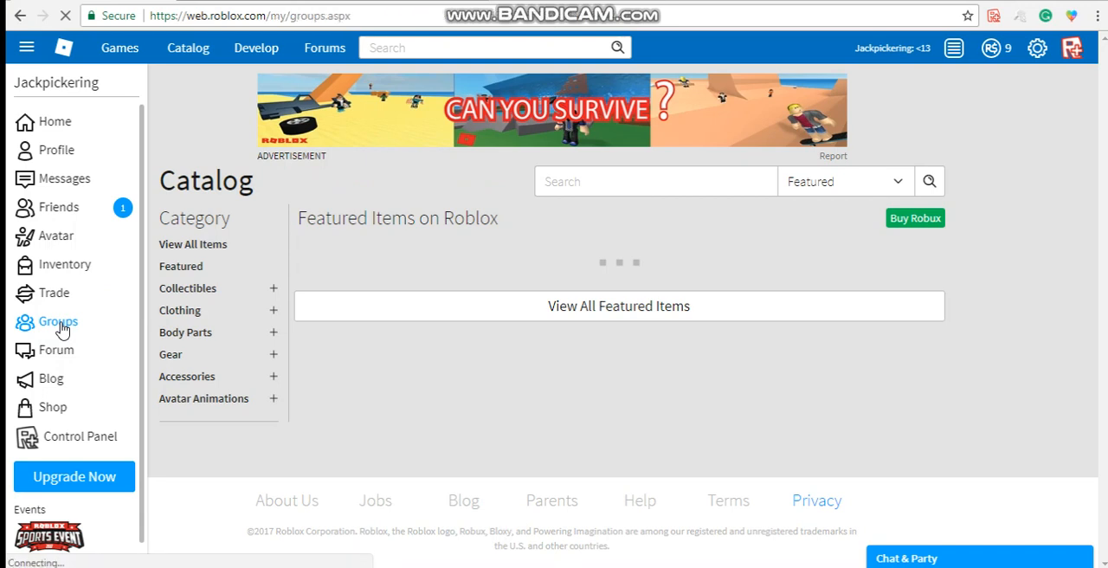
left_click(58, 321)
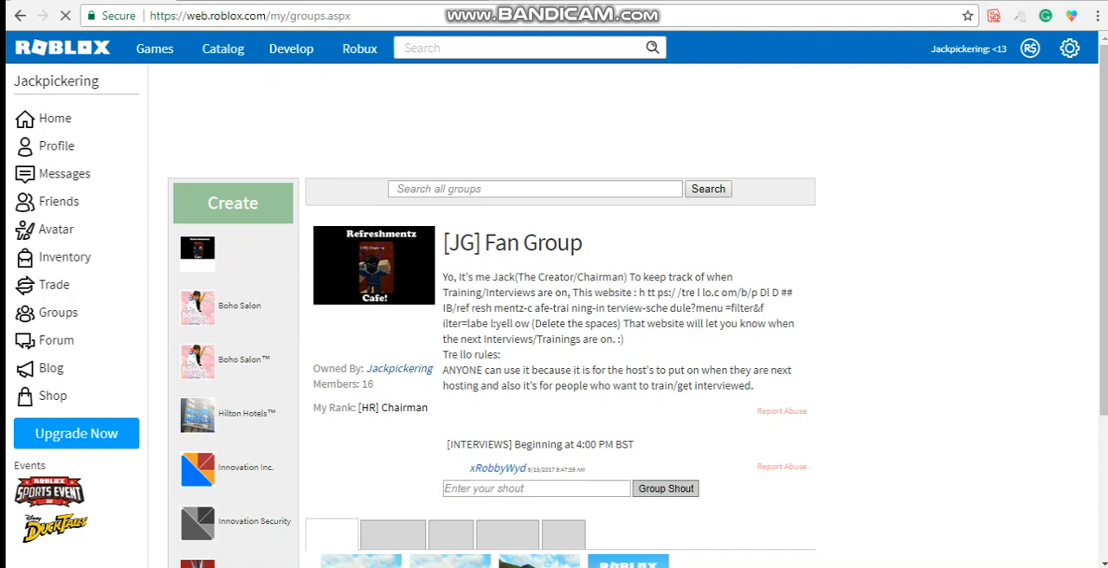
left_click(242, 275)
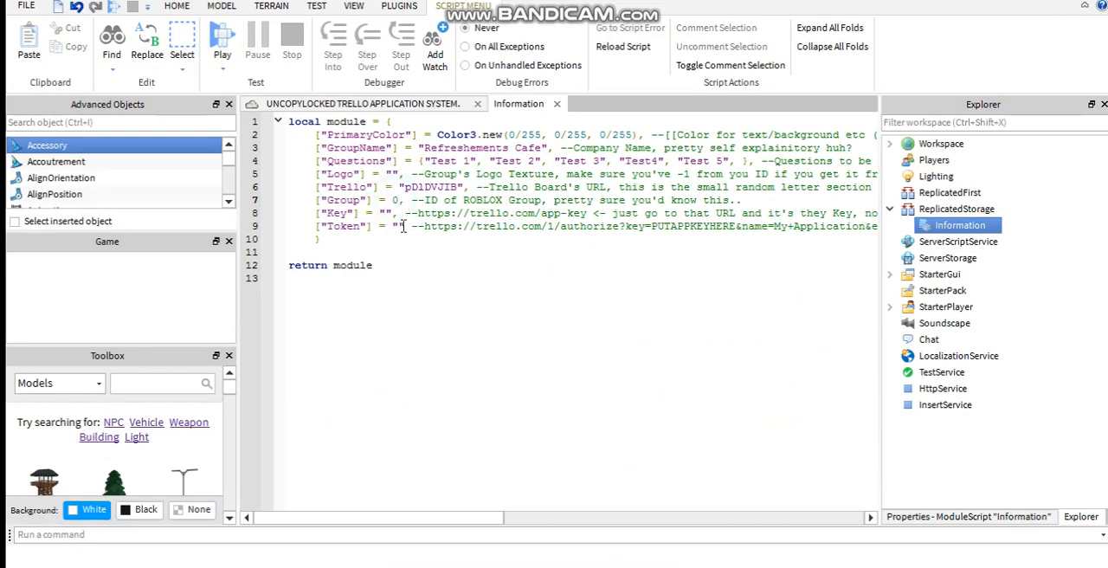
- Set Group to 3315866 and select the app-key link in the Key comment
type("3315866")
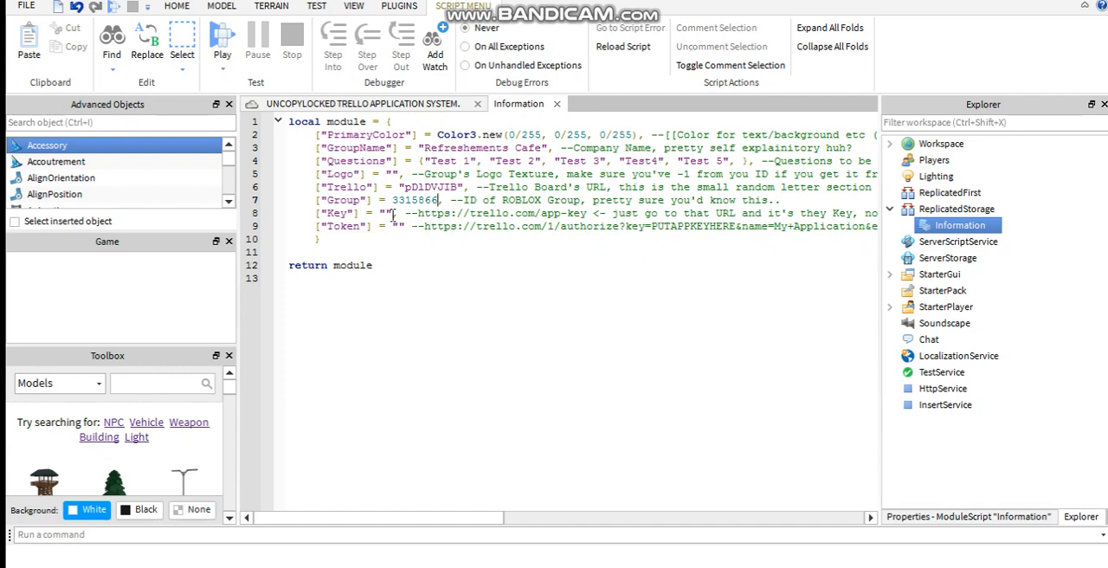
mouse_move(548, 432)
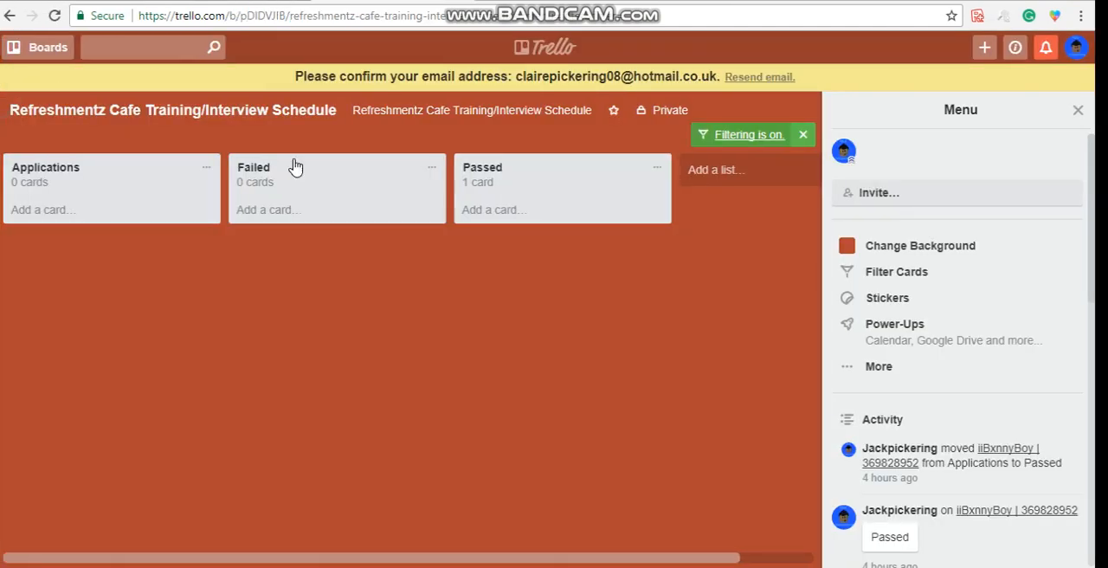
mouse_move(131, 184)
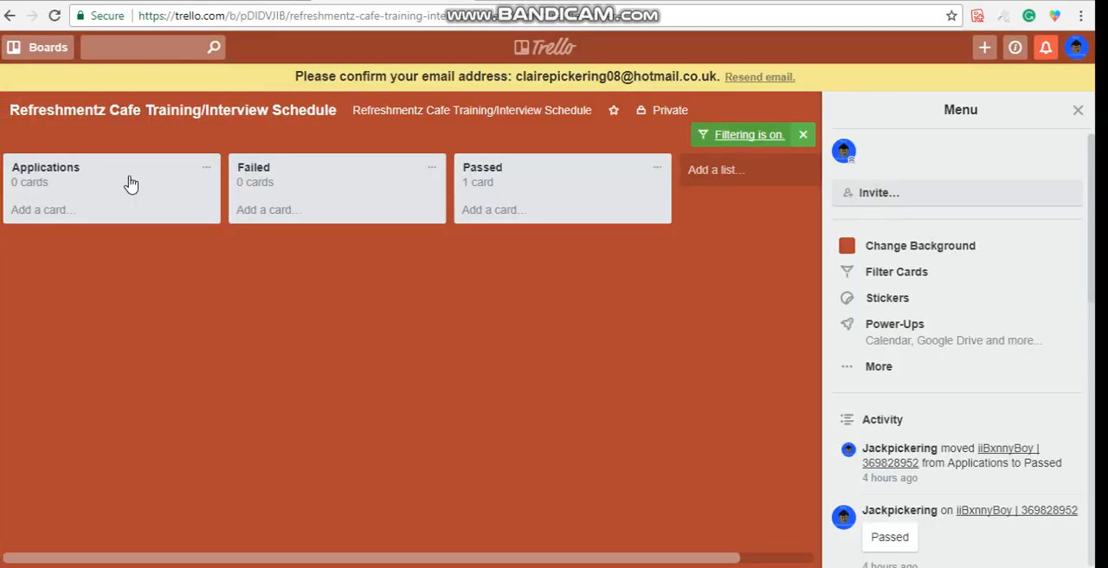
mouse_move(280, 184)
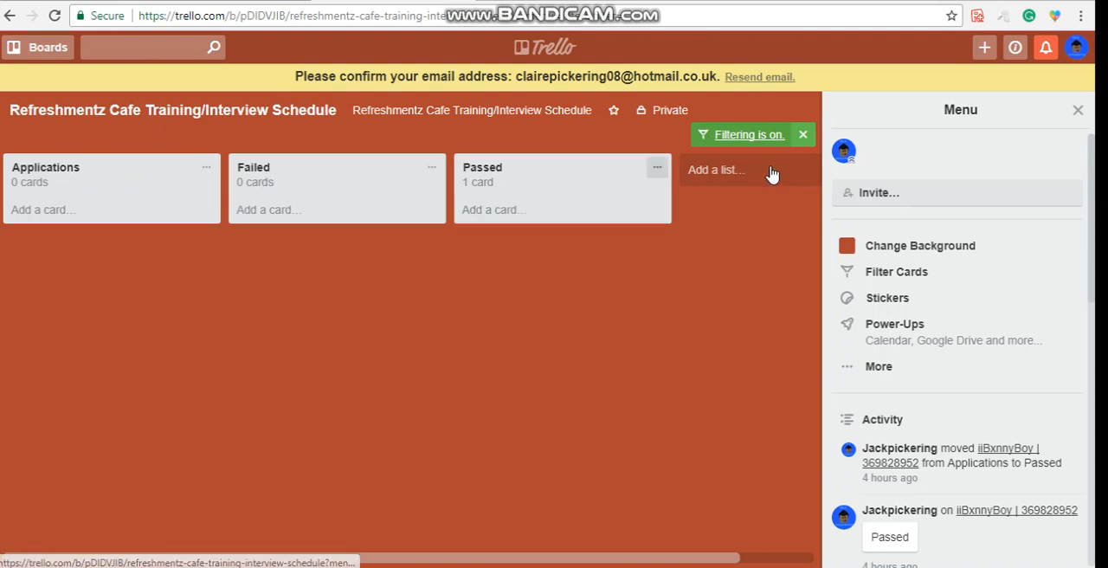
mouse_move(128, 177)
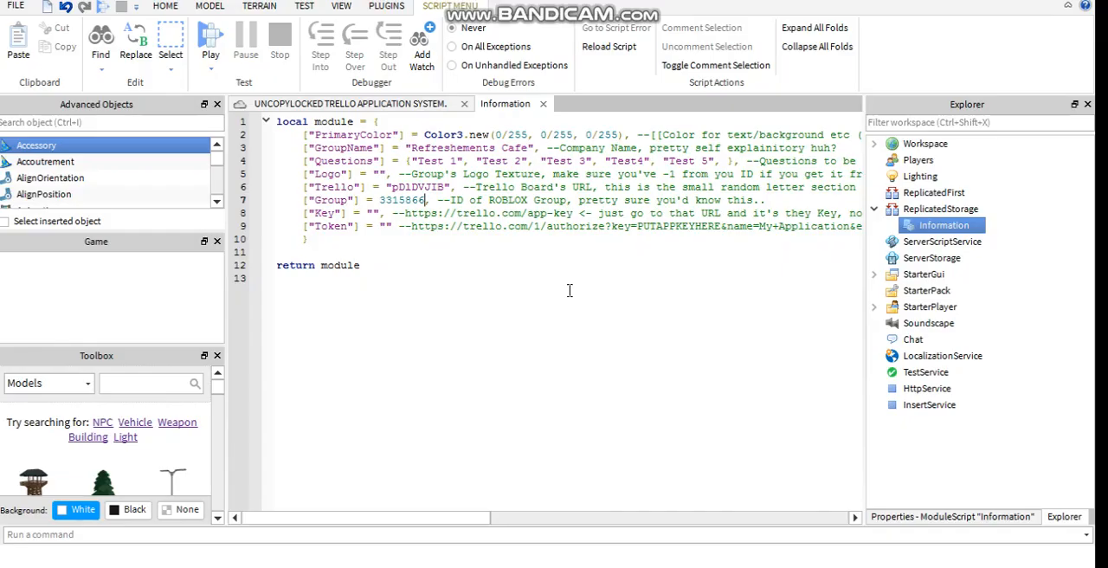
mouse_move(422, 232)
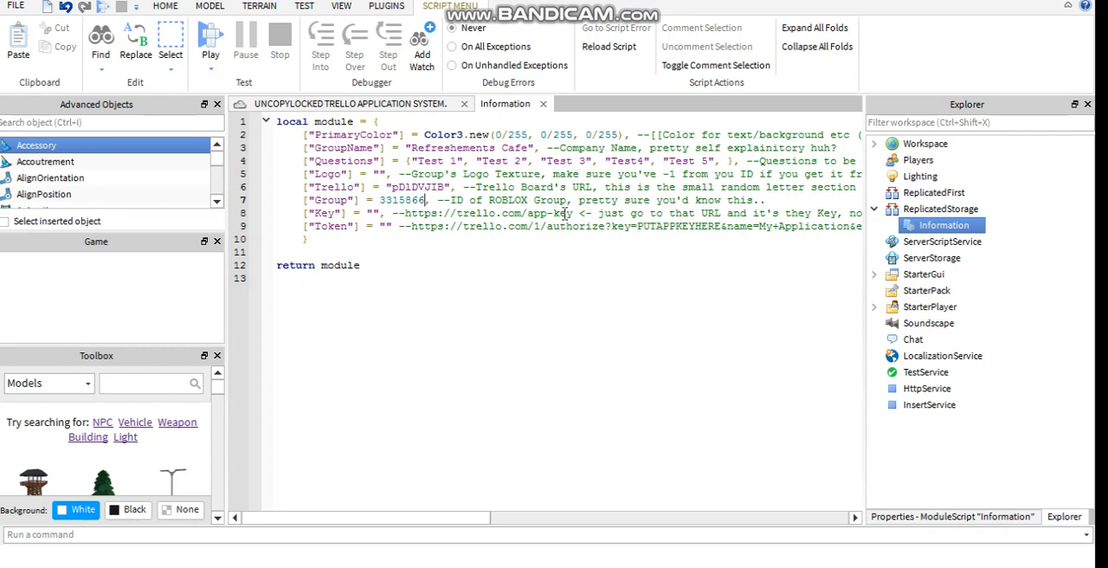
left_click_drag(428, 213, 573, 213)
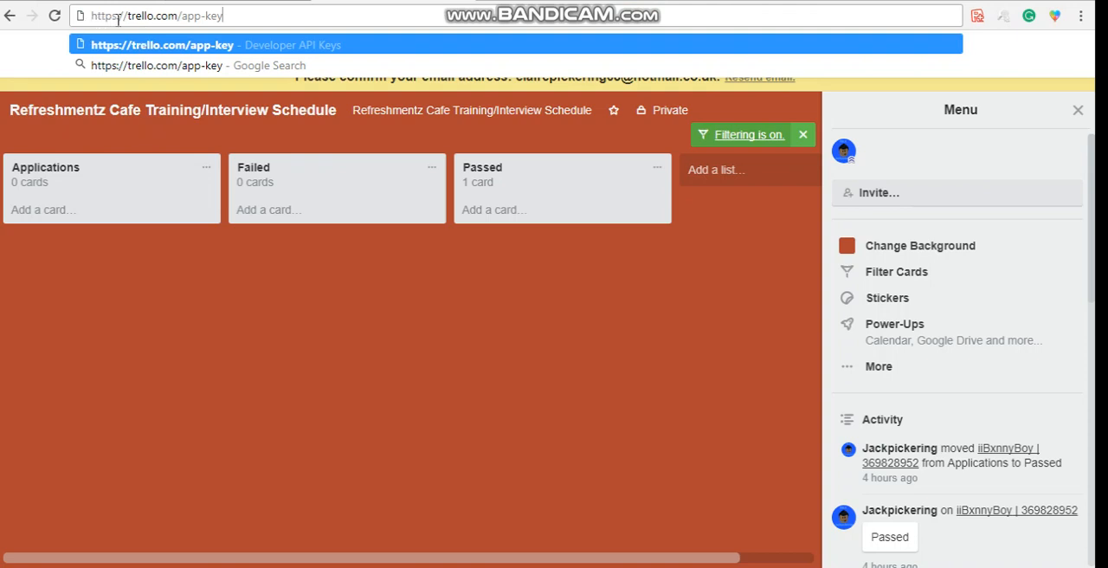
mouse_move(135, 32)
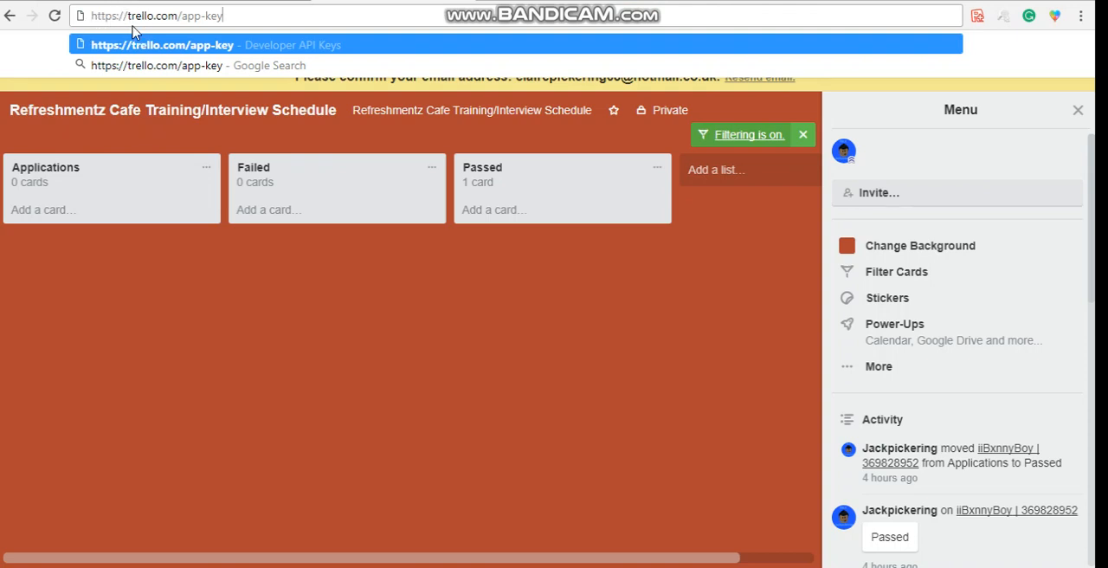
mouse_move(174, 17)
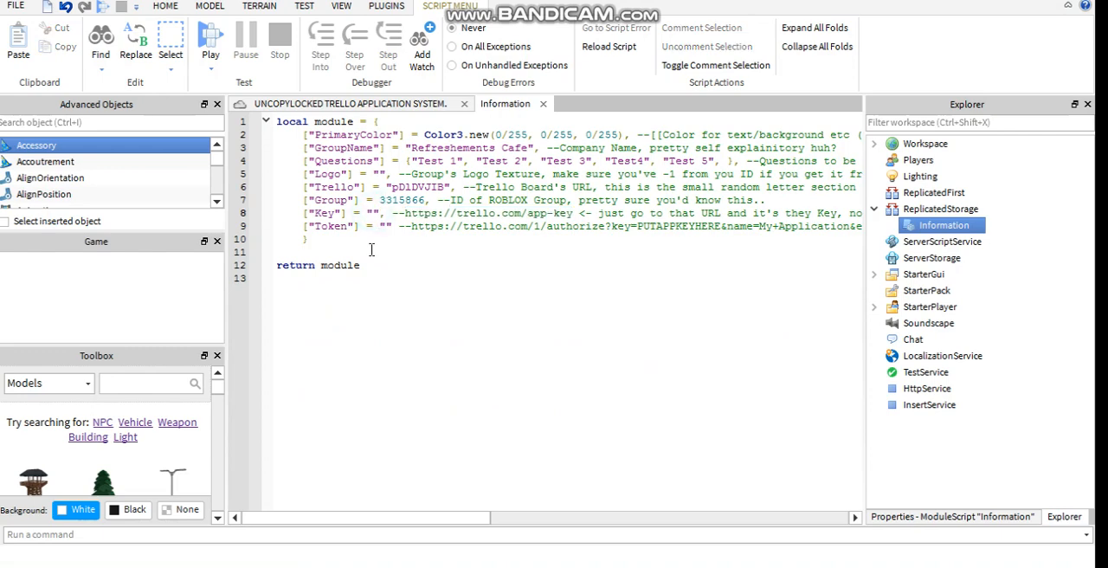
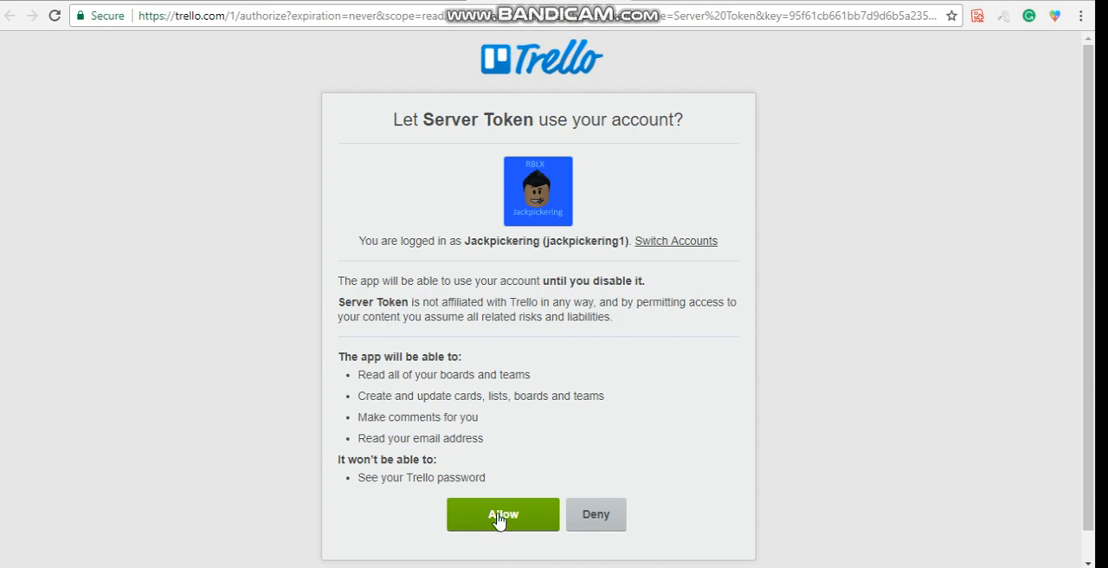
left_click(502, 513)
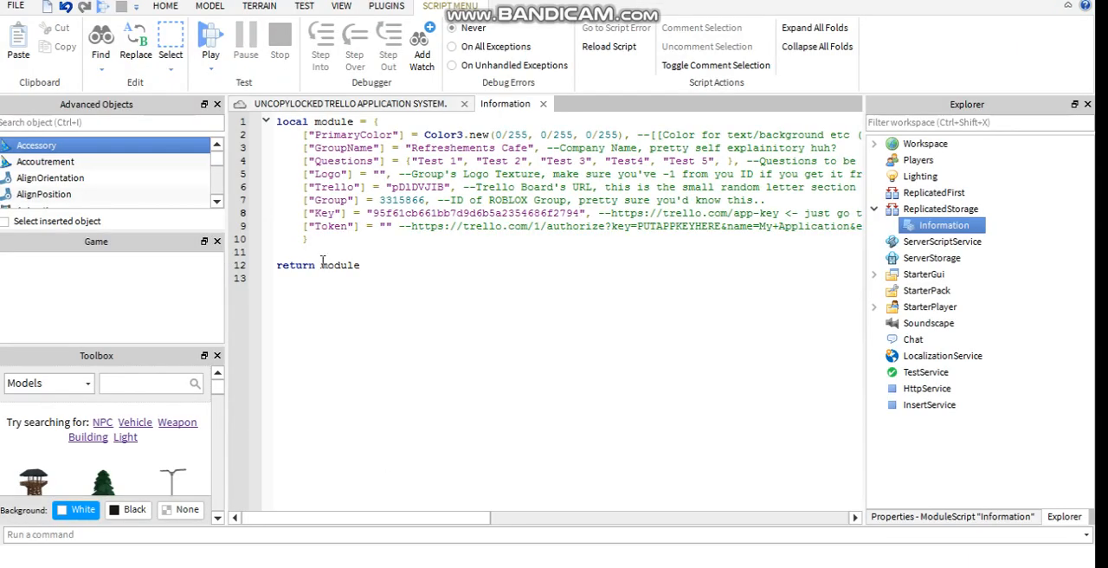
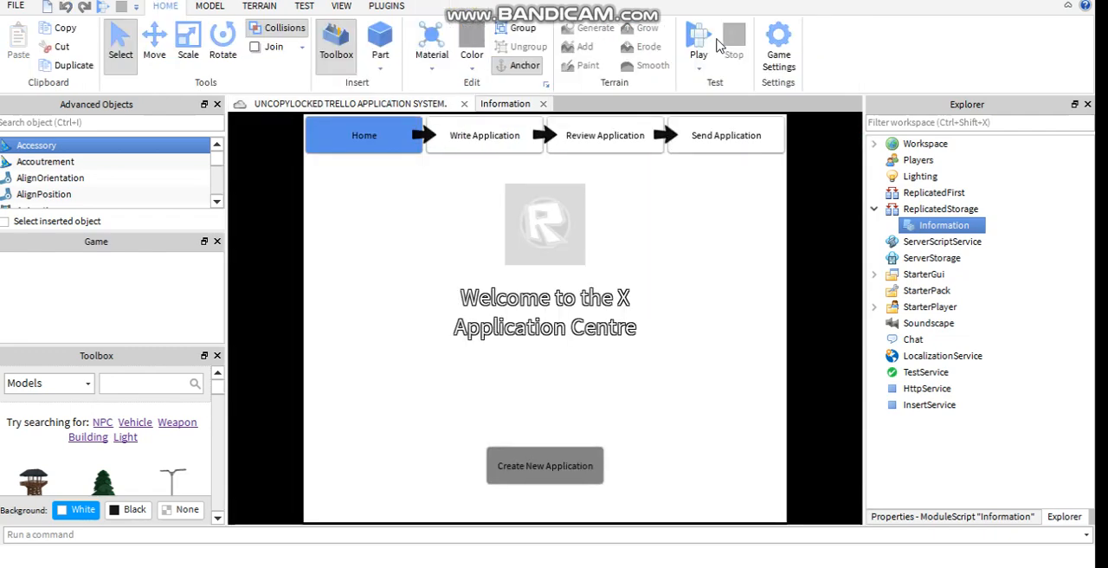
mouse_move(695, 73)
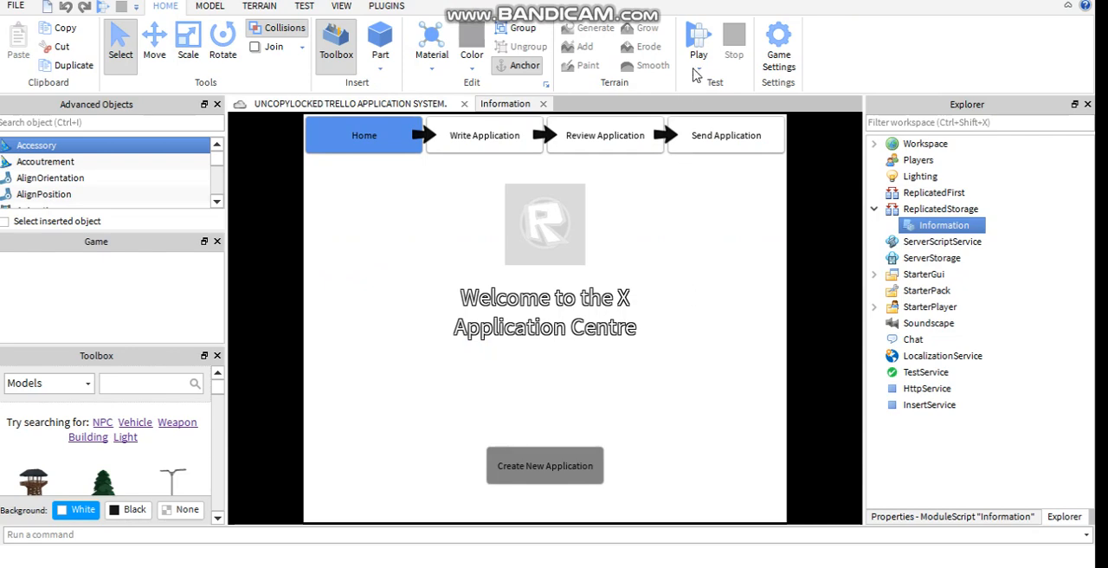
- Play-test, write and review a test application, confirm sending it, then stop the test
left_click(698, 38)
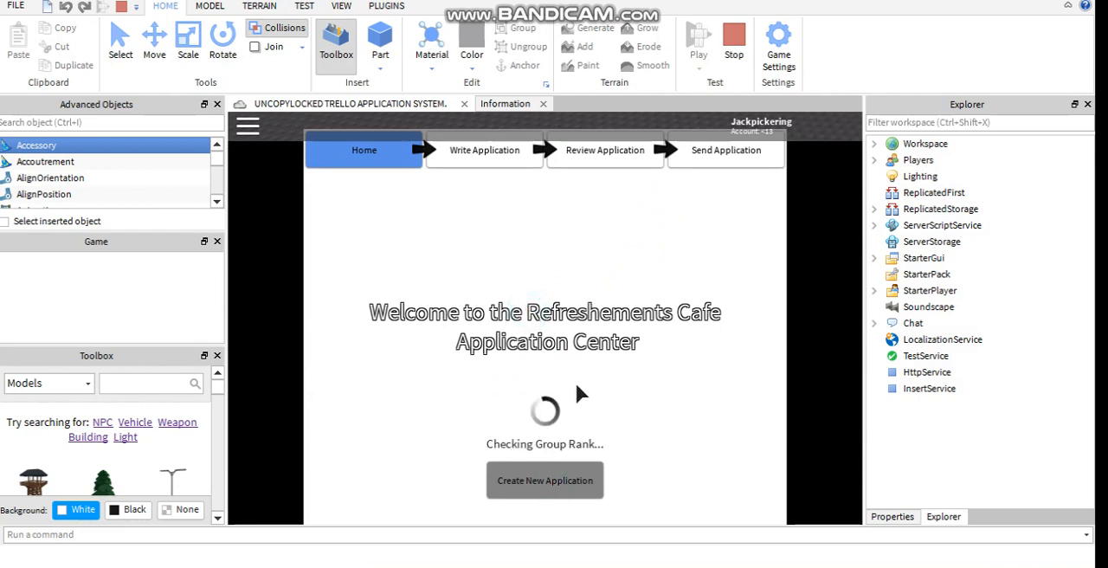
mouse_move(613, 253)
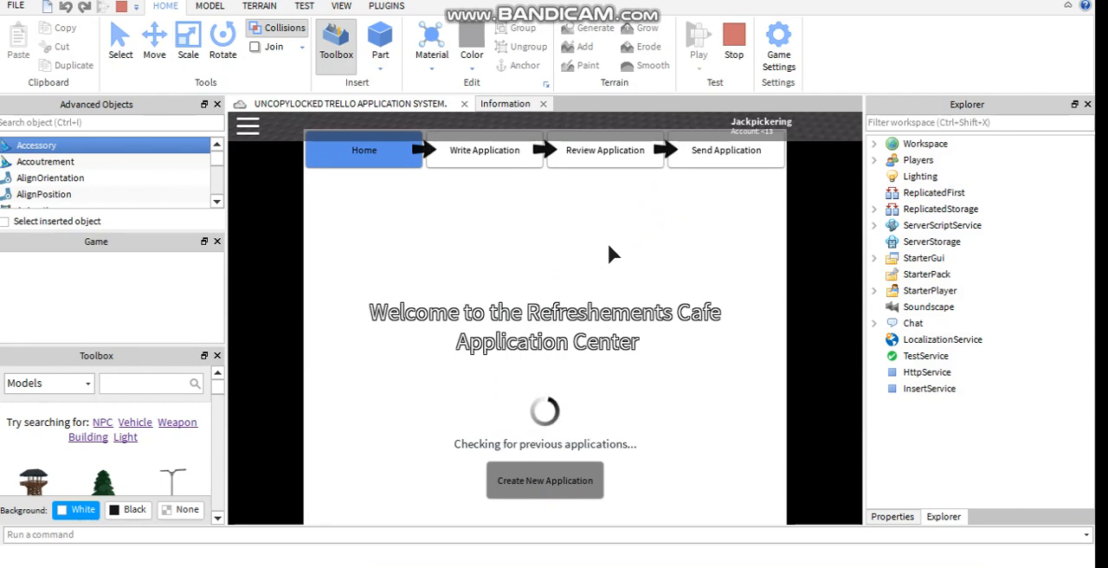
mouse_move(517, 367)
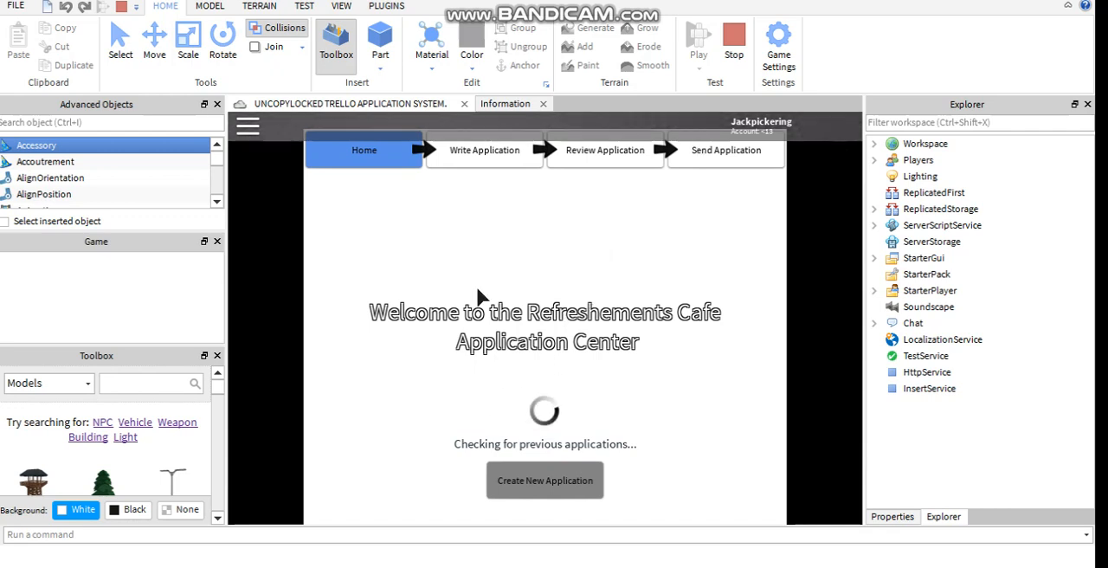
mouse_move(638, 265)
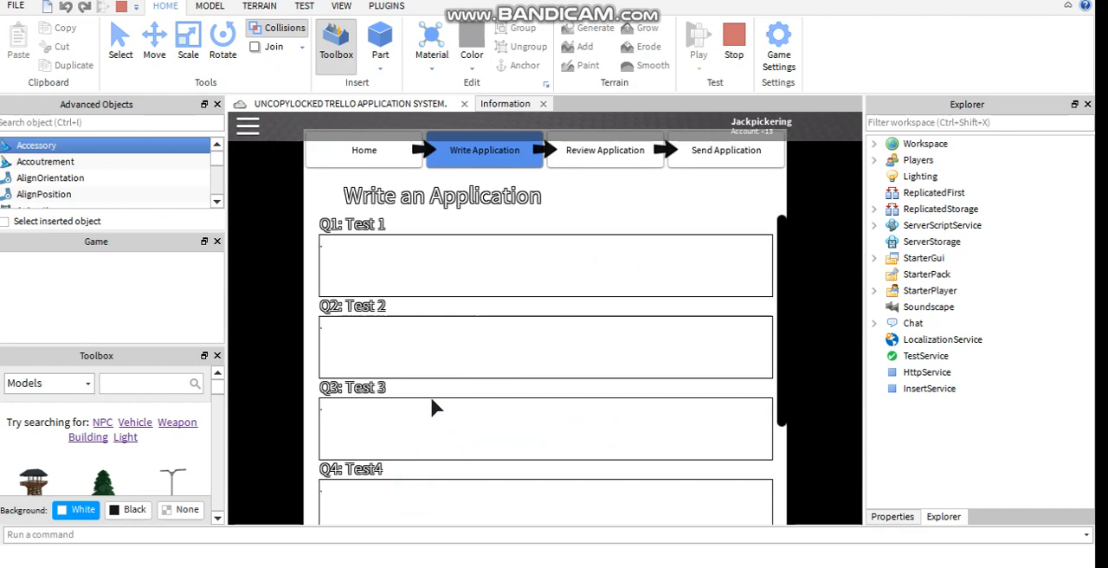
left_click(605, 150)
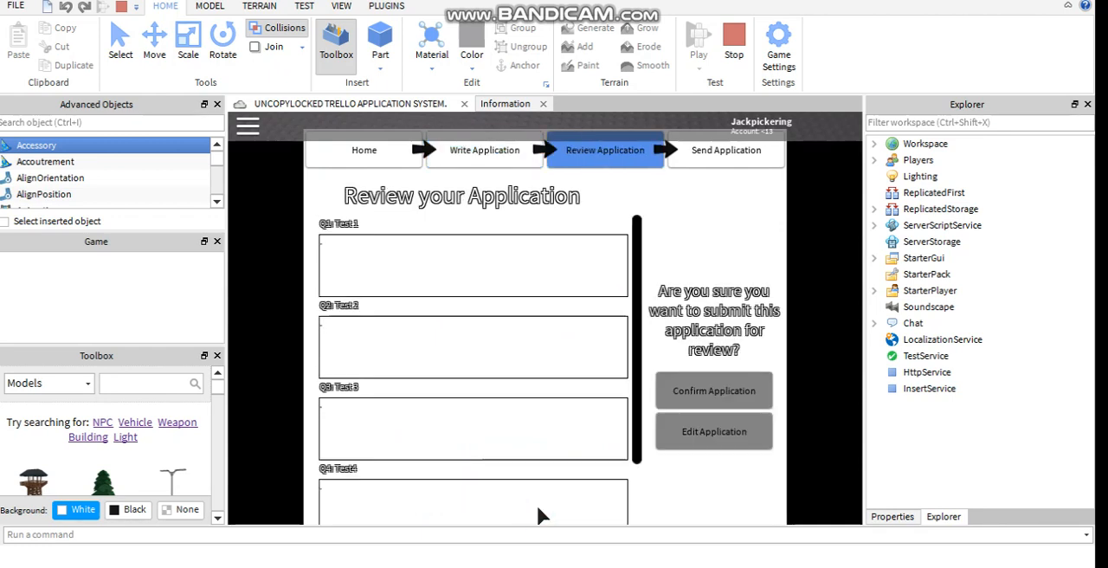
left_click(714, 389)
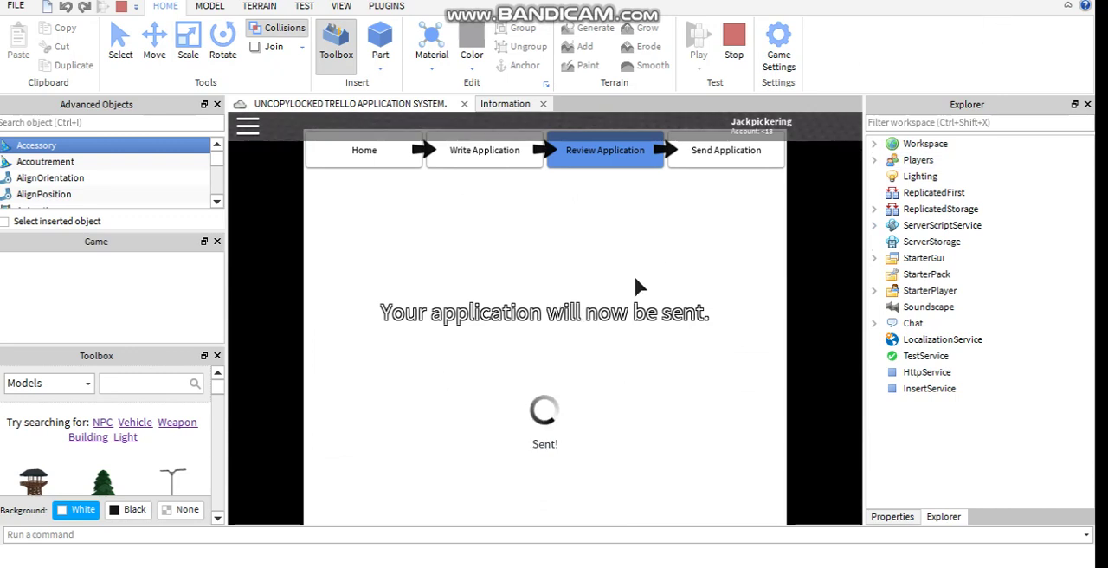
left_click(875, 209)
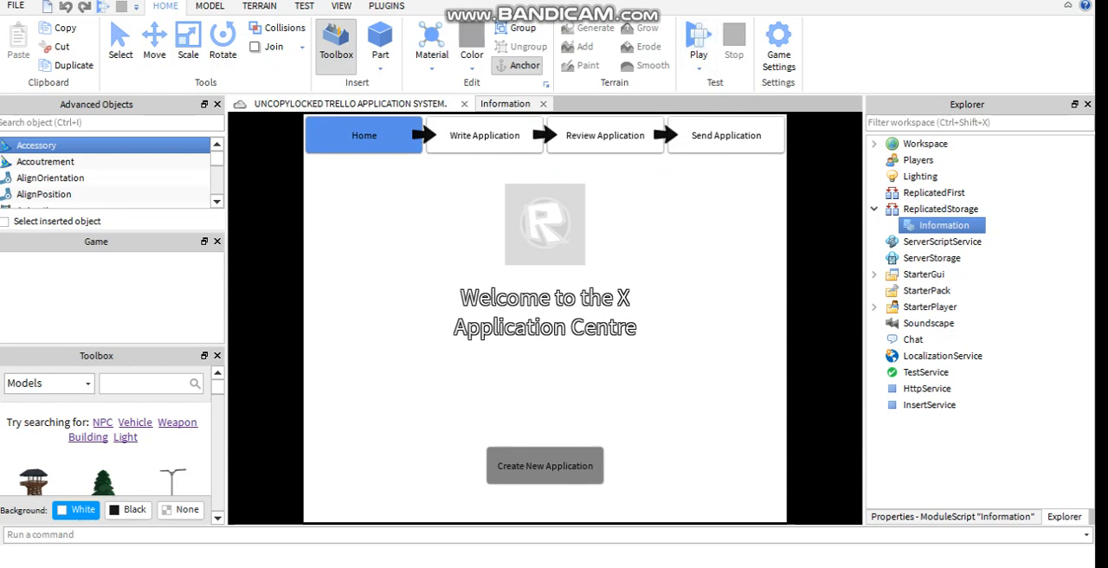
mouse_move(437, 320)
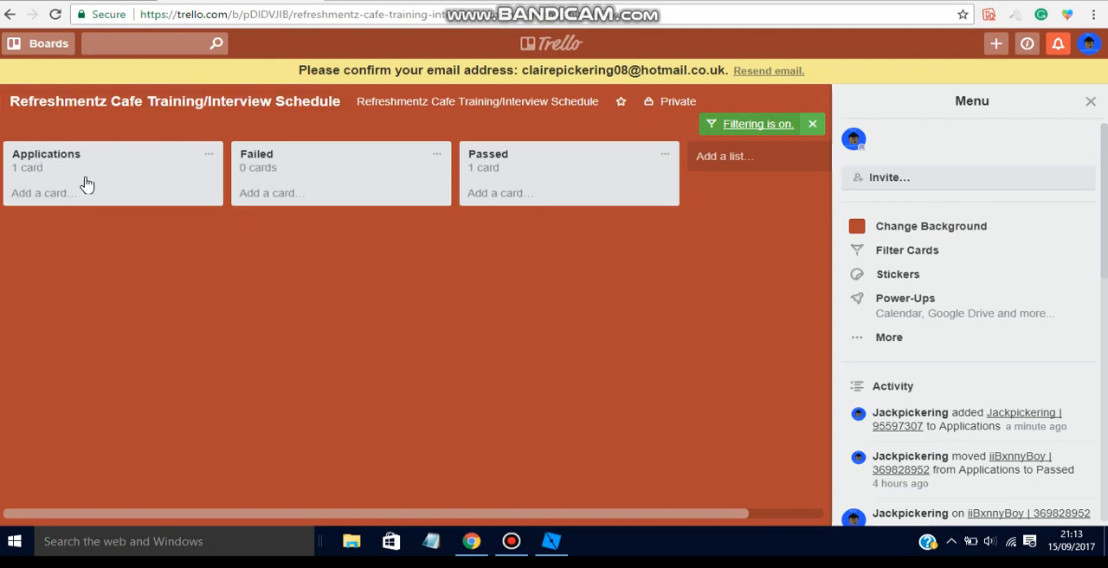
mouse_move(34, 172)
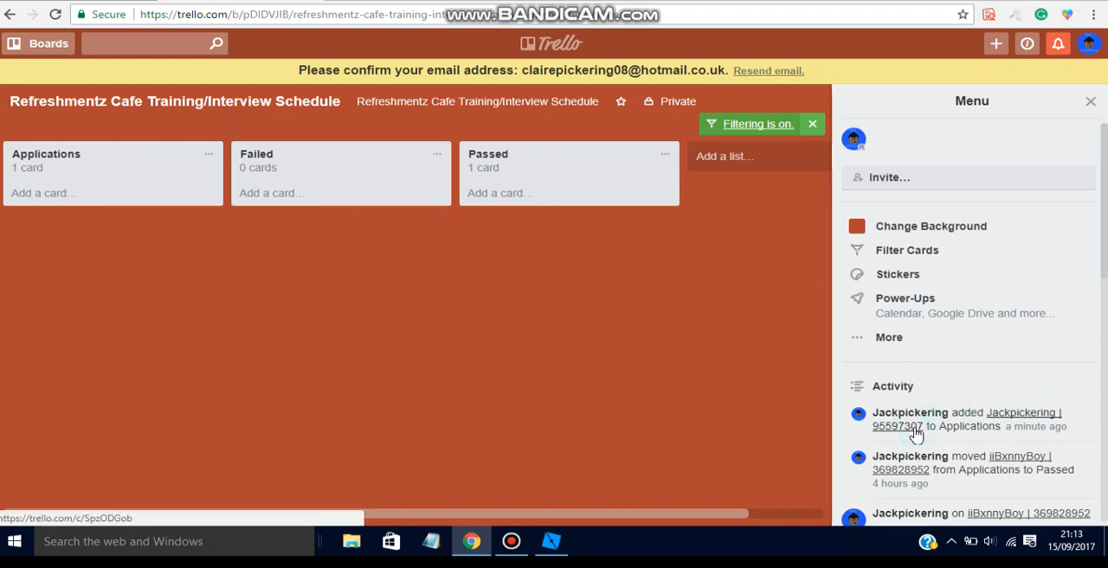
left_click(896, 426)
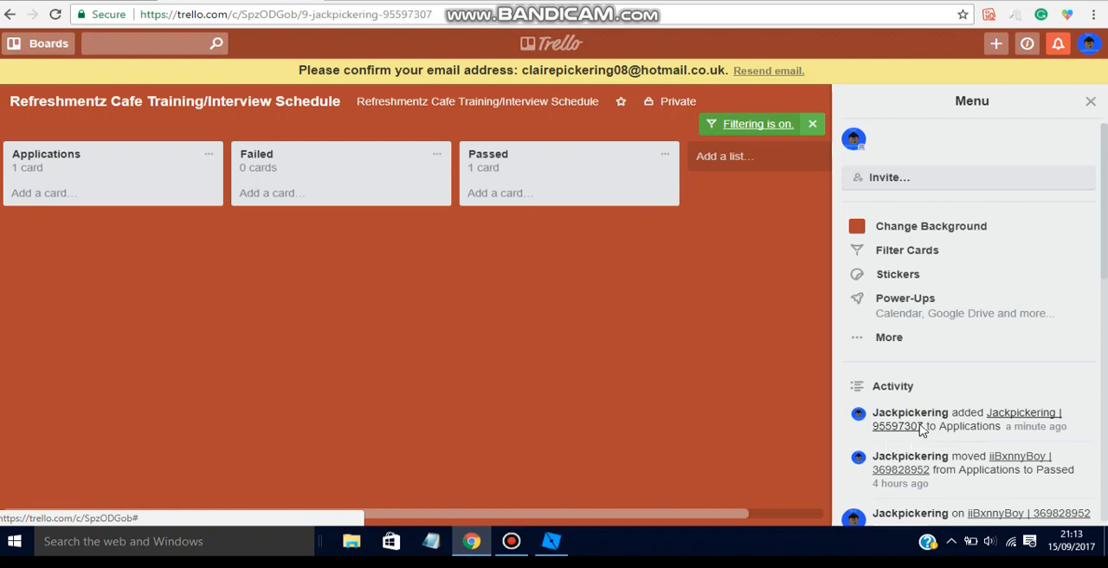
left_click(904, 419)
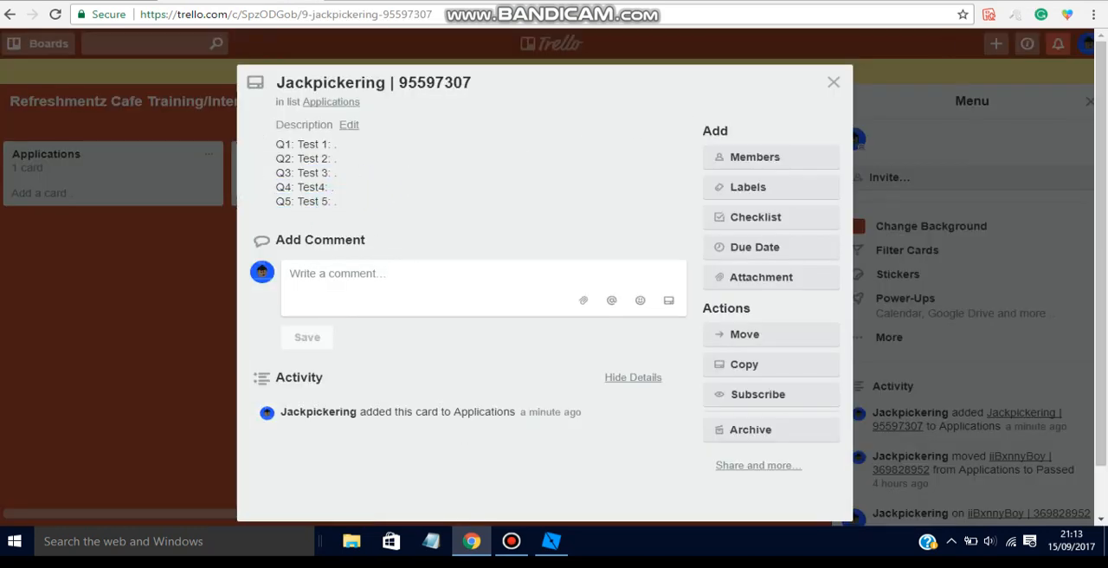
left_click(832, 81)
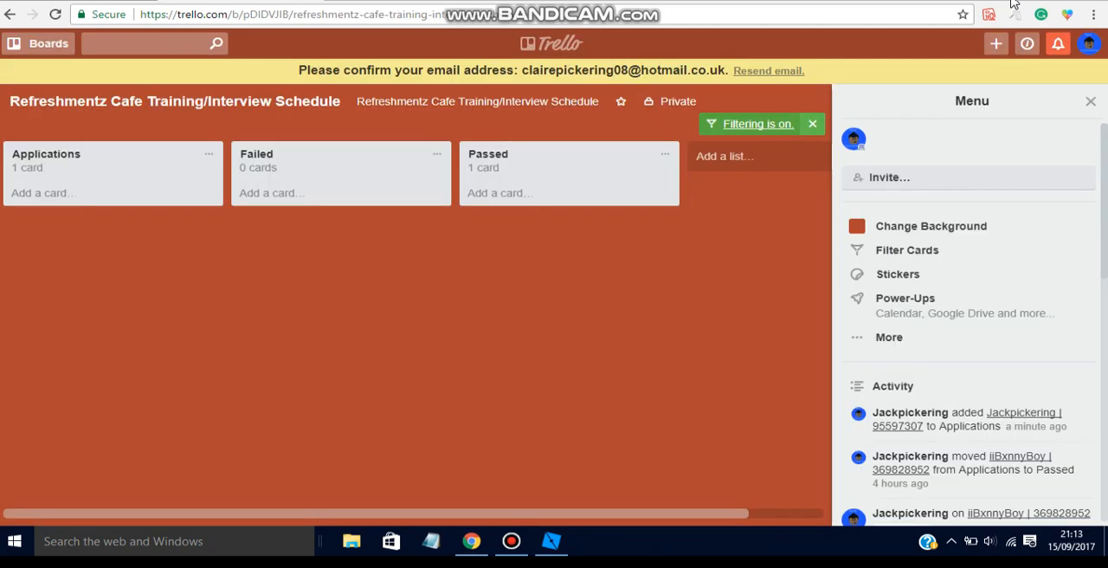